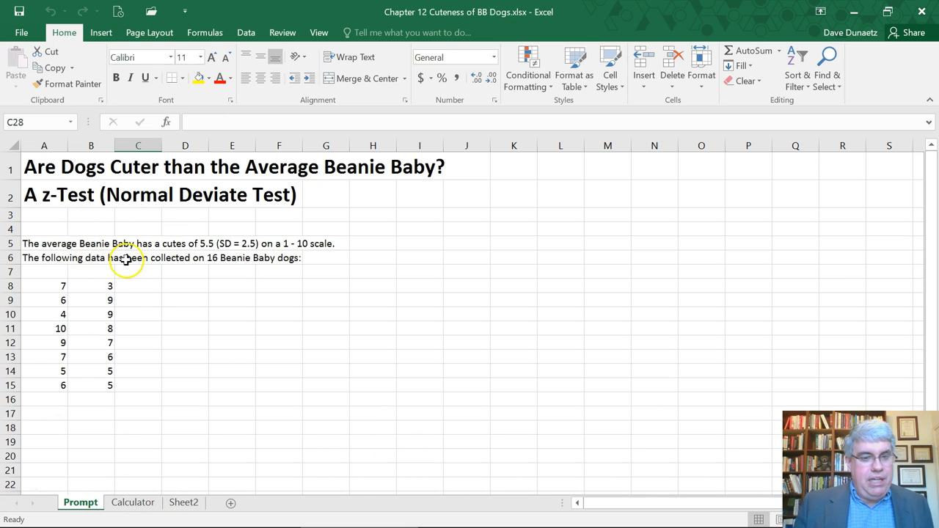
pyautogui.moveTo(167, 252)
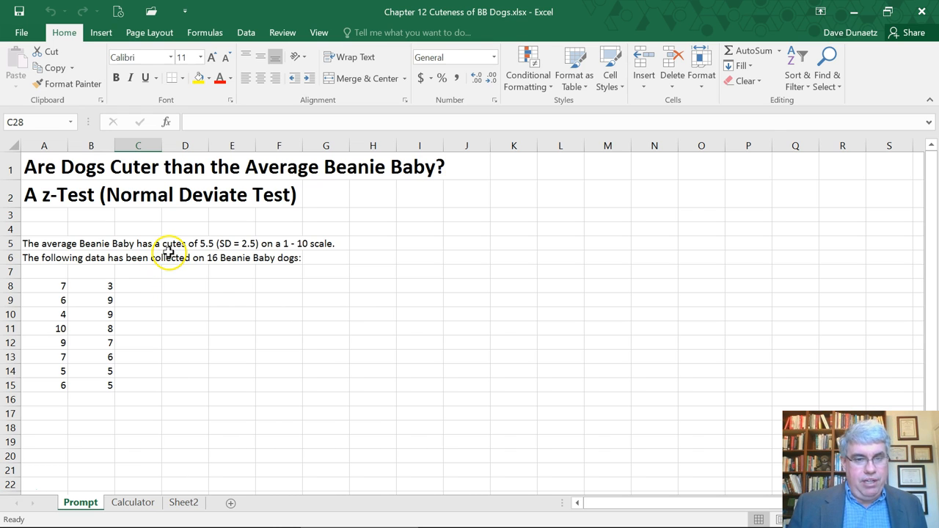
pyautogui.moveTo(235, 379)
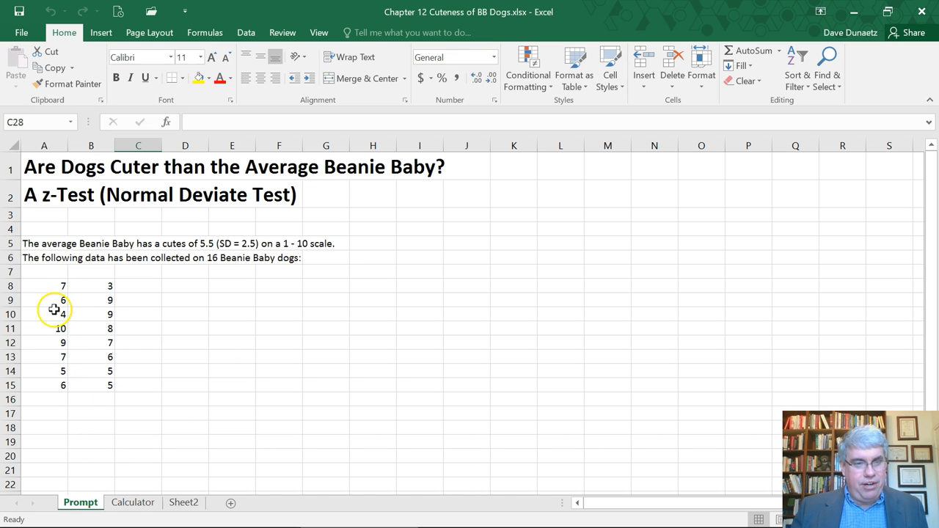
pyautogui.moveTo(143, 309)
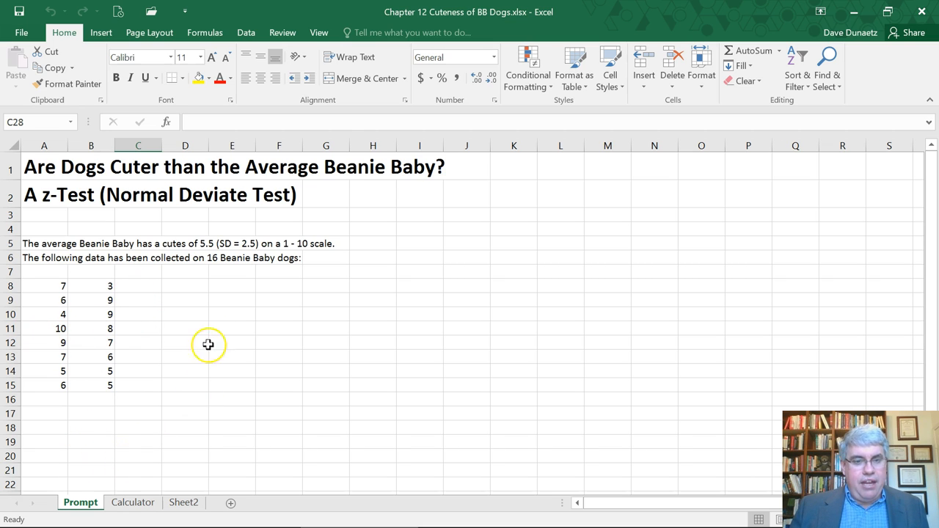
pyautogui.moveTo(214, 265)
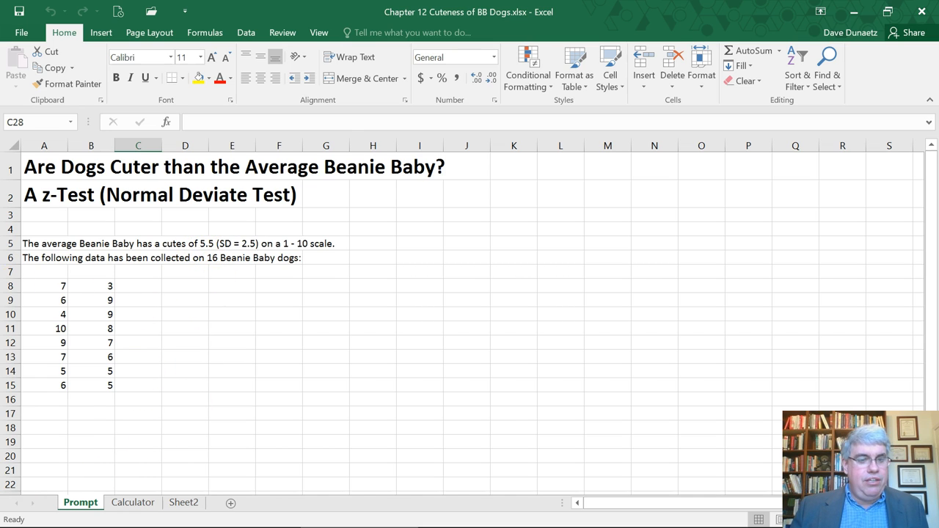
pyautogui.moveTo(109, 408)
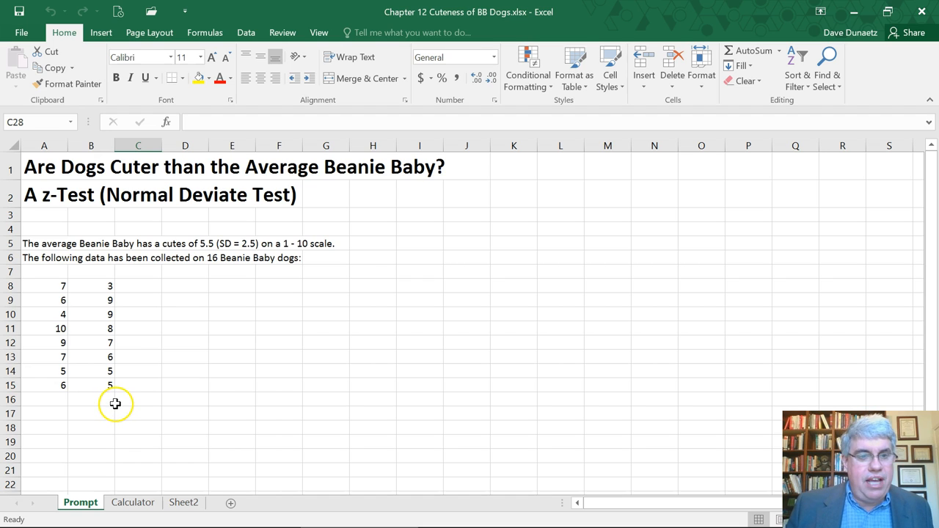
pyautogui.moveTo(123, 395)
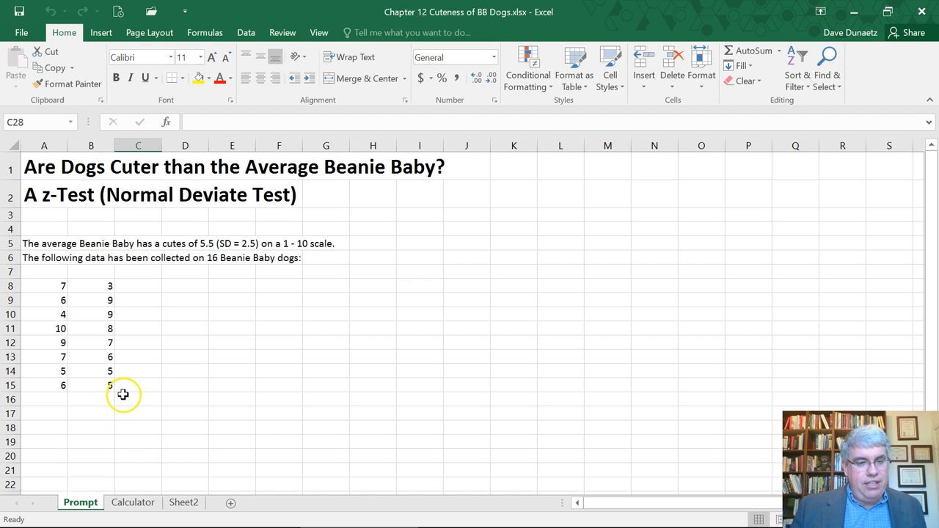
pyautogui.moveTo(111, 428)
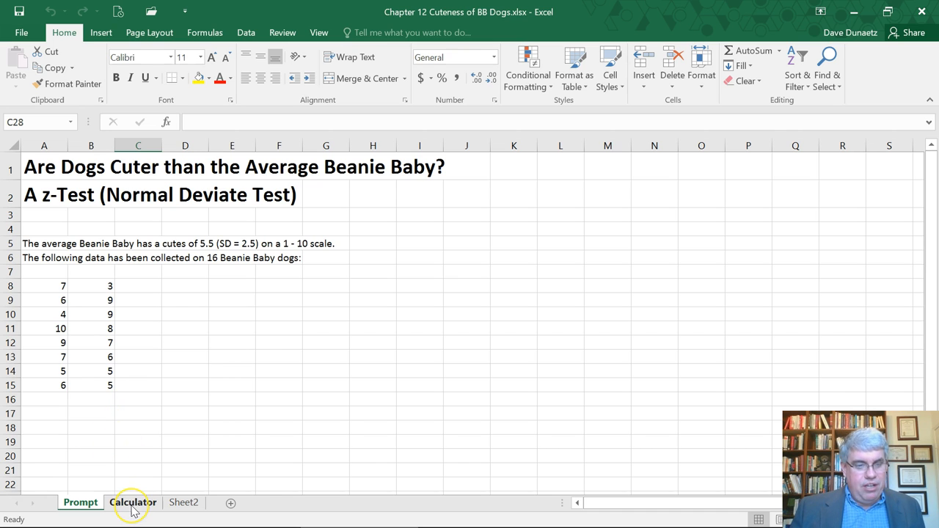
# Copy the Z-test Calculator block from the Calculator sheet into the Prompt sheet at row 19
pyautogui.click(132, 502)
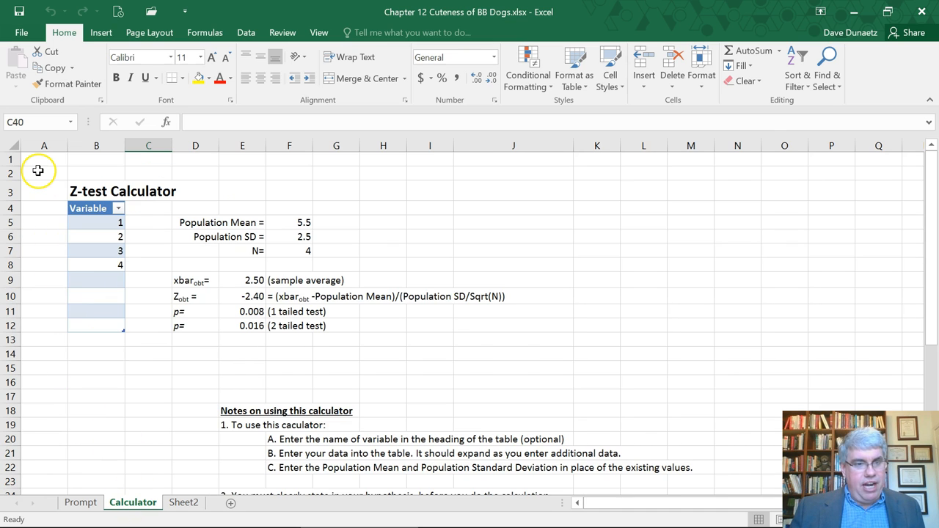
pyautogui.click(42, 159)
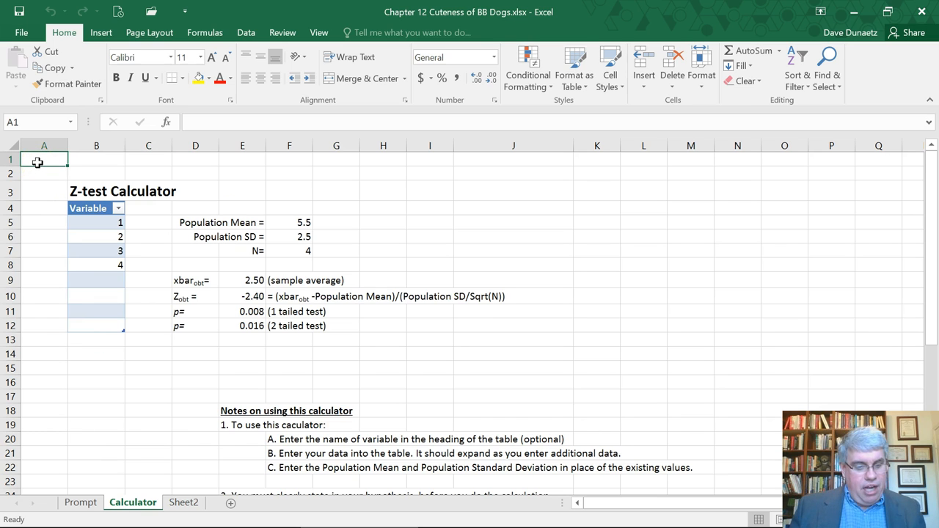
pyautogui.moveTo(43, 159); pyautogui.dragTo(336, 159)
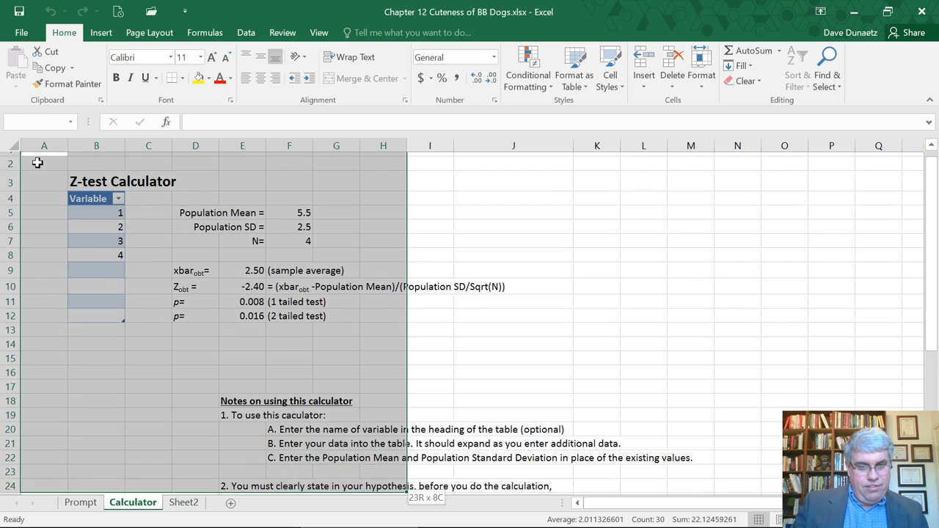
pyautogui.scroll(-3)
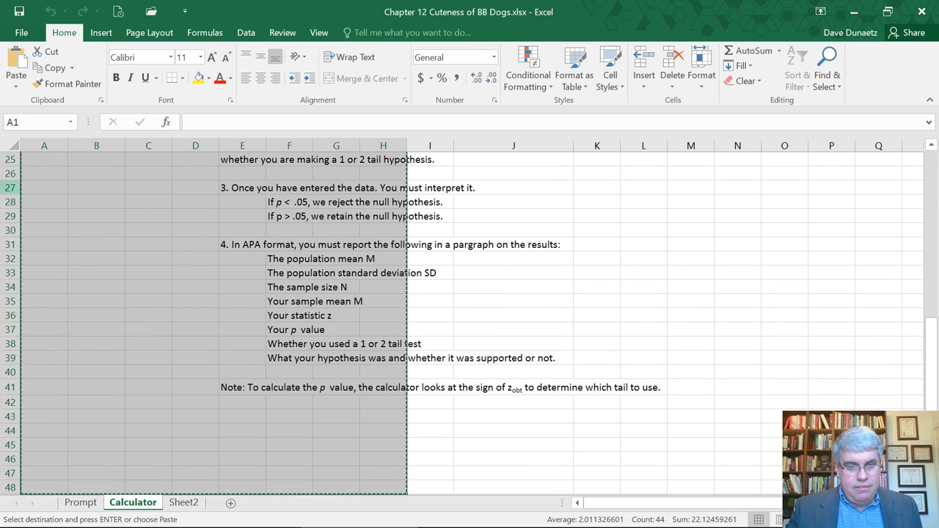
pyautogui.click(79, 503)
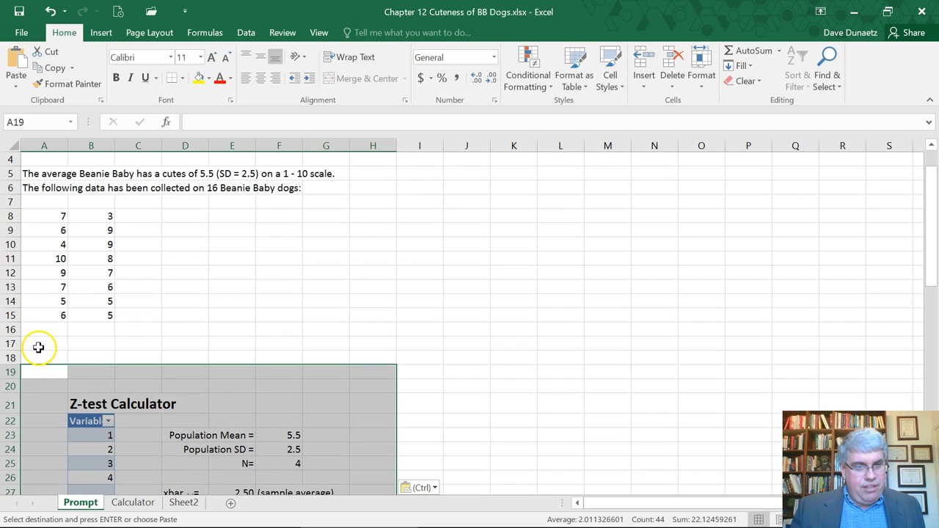
pyautogui.click(43, 342)
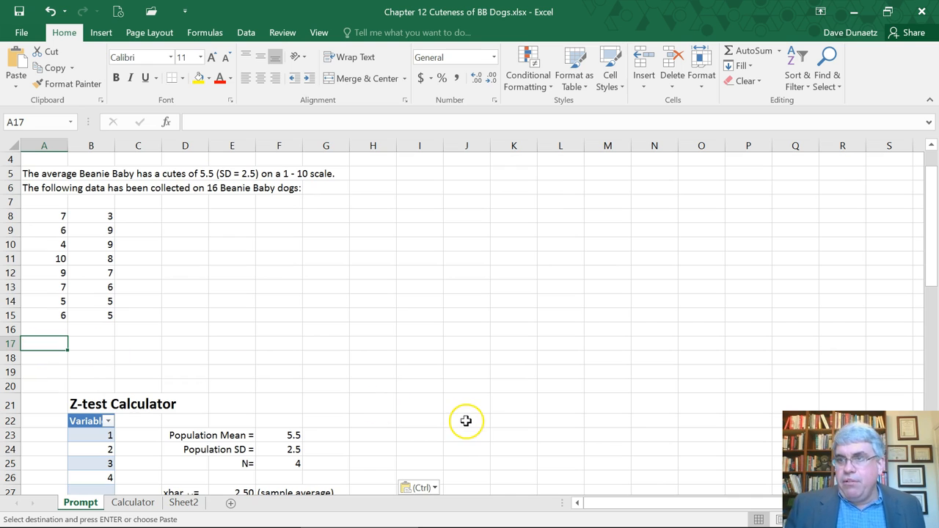
pyautogui.moveTo(461, 423)
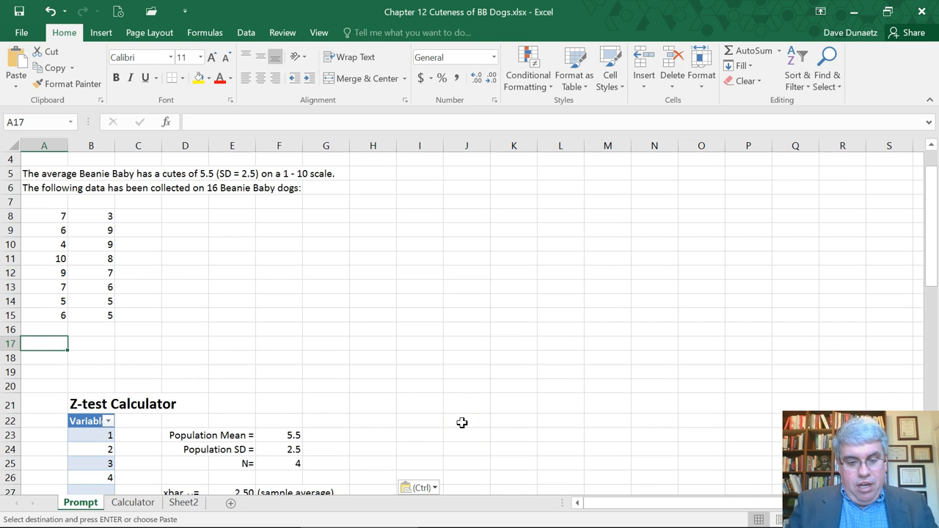
# Type 'Hypothesis: Dogs are cuter than the average Beanie Baby (1 tailed hypothesis).' above the calculator
pyautogui.write('Hypot')
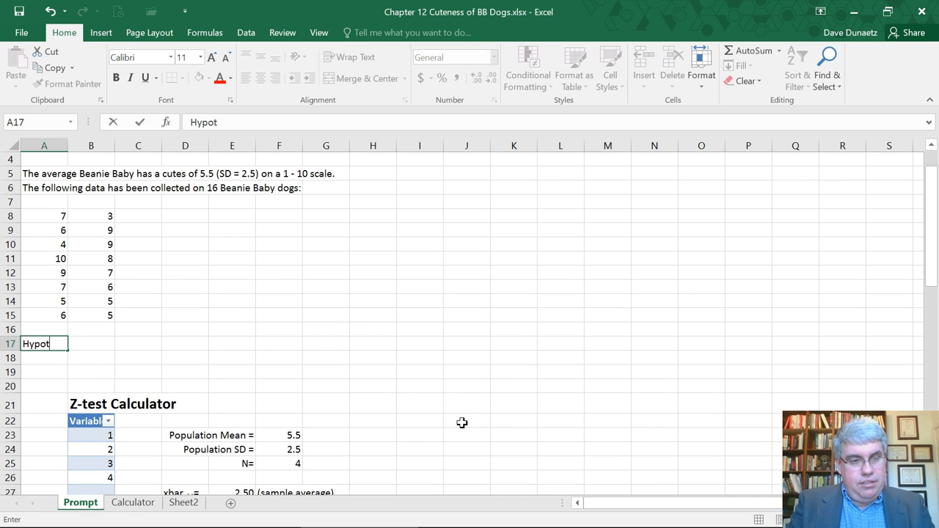
pyautogui.write('hesis:')
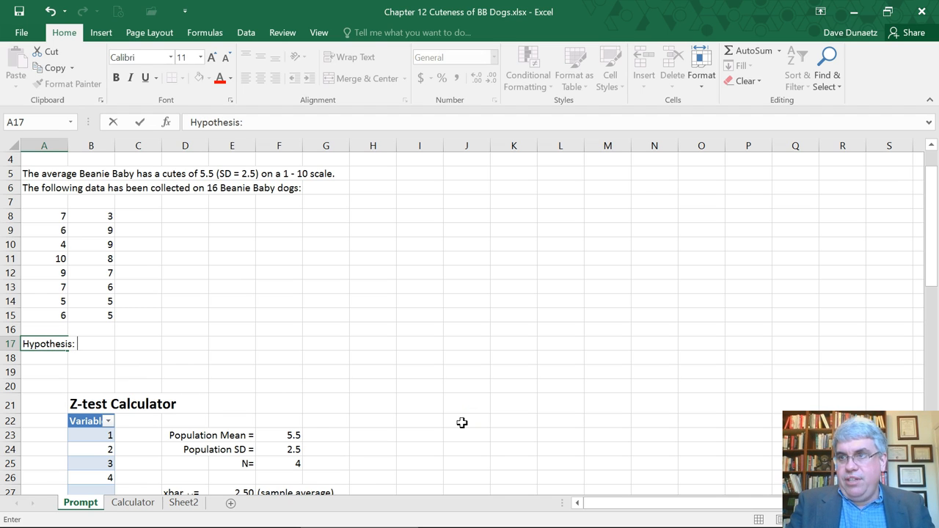
pyautogui.write('Dogs are c')
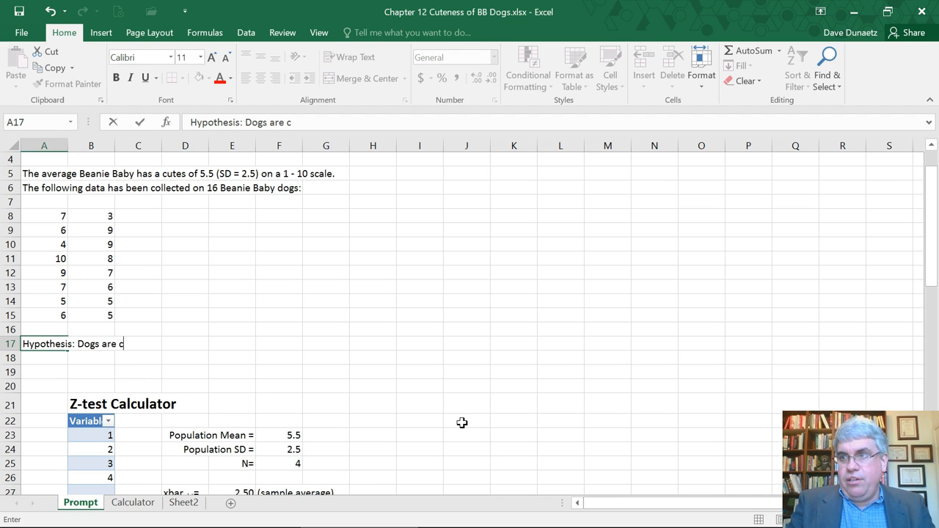
pyautogui.write('uter than the av')
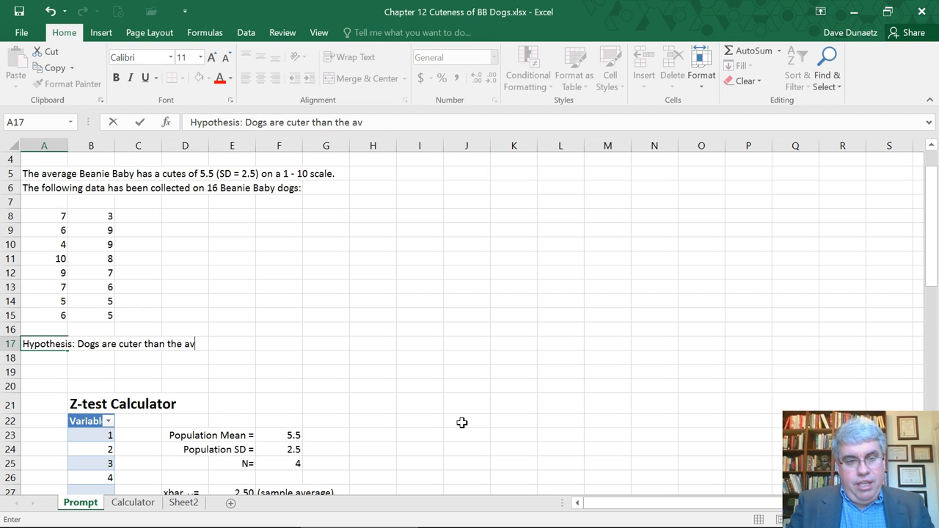
pyautogui.write('erage Beani')
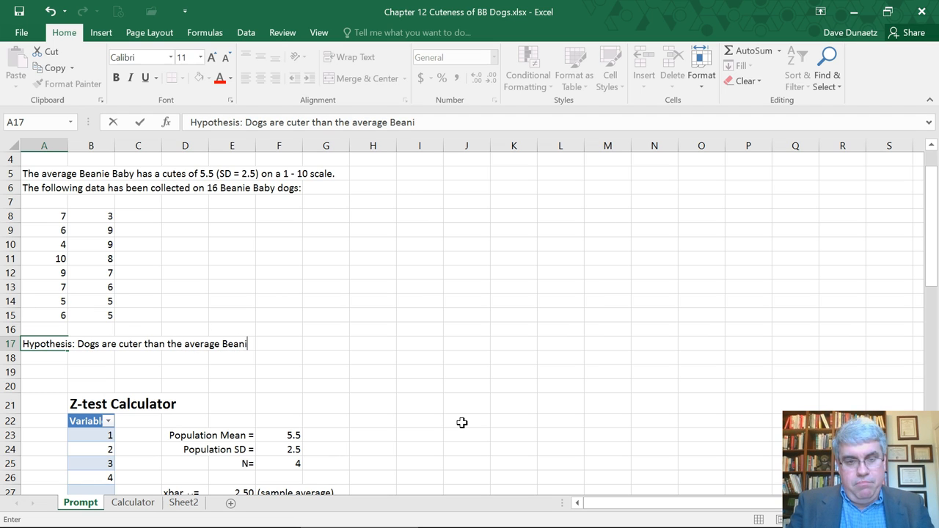
pyautogui.write('Baby')
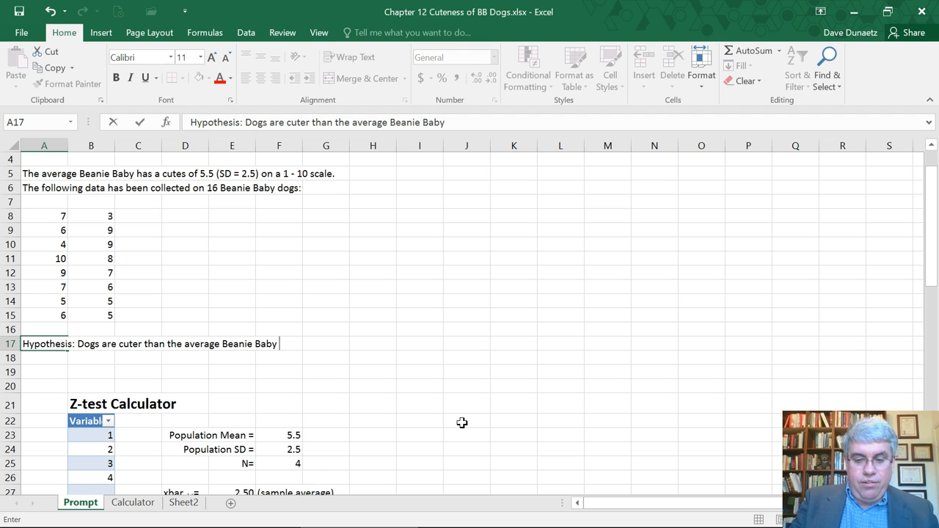
pyautogui.write('(1 t')
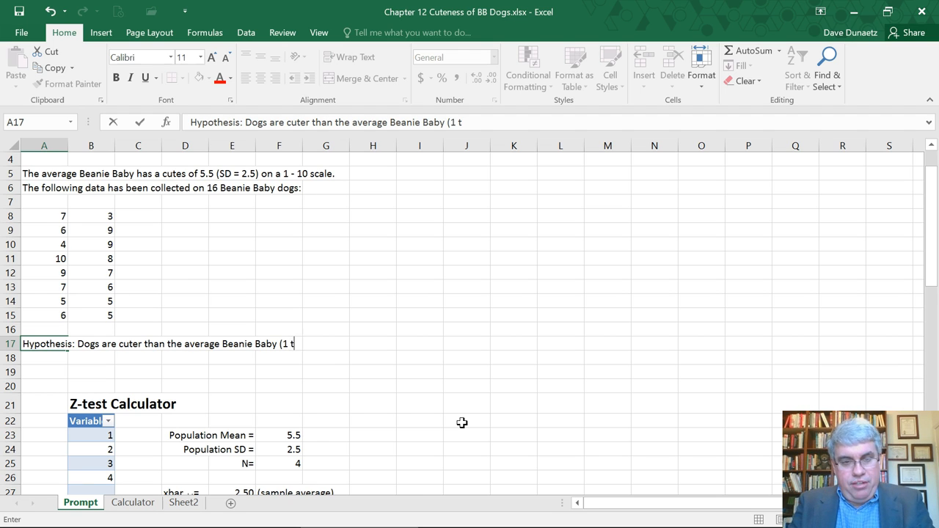
pyautogui.write('ailed')
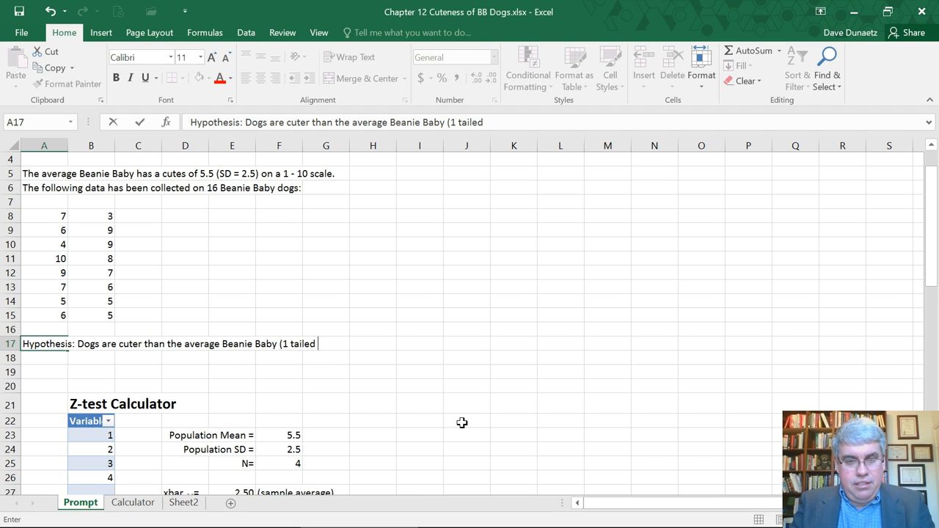
pyautogui.write('hypothes)')
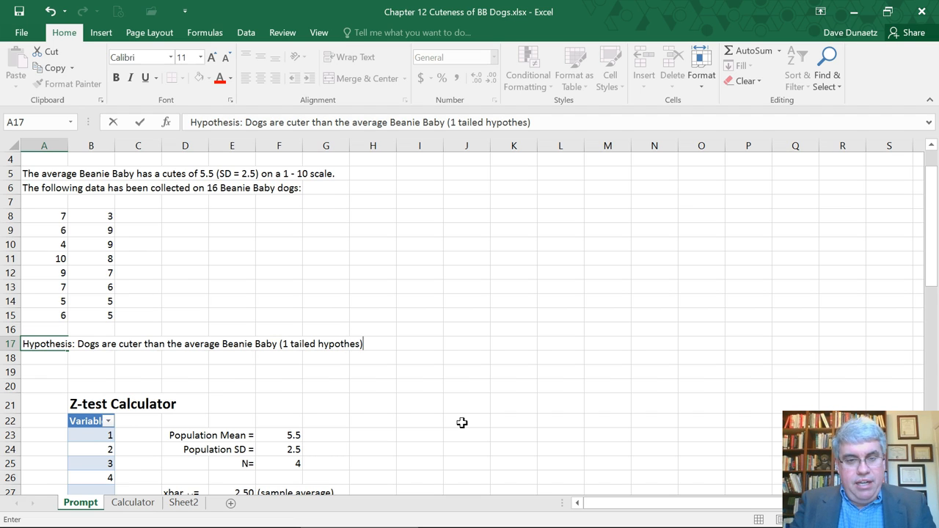
pyautogui.write('.')
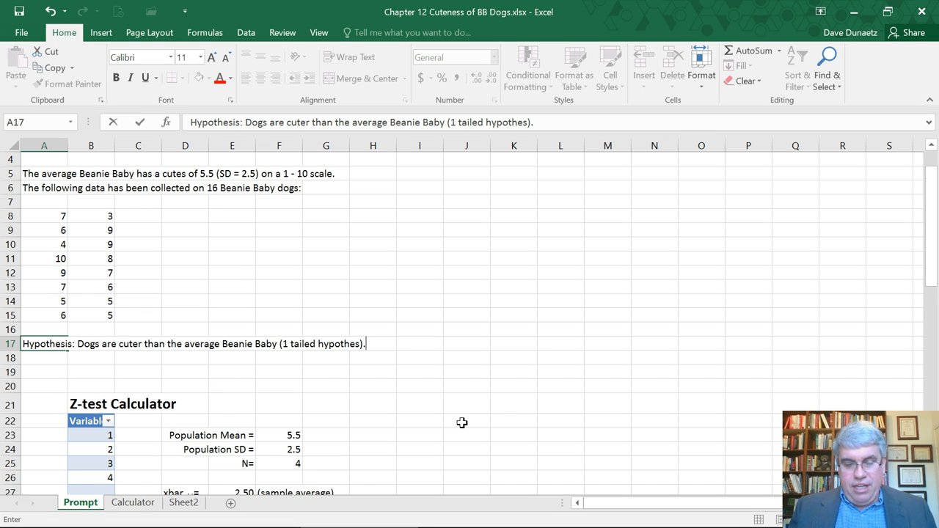
pyautogui.click(40, 431)
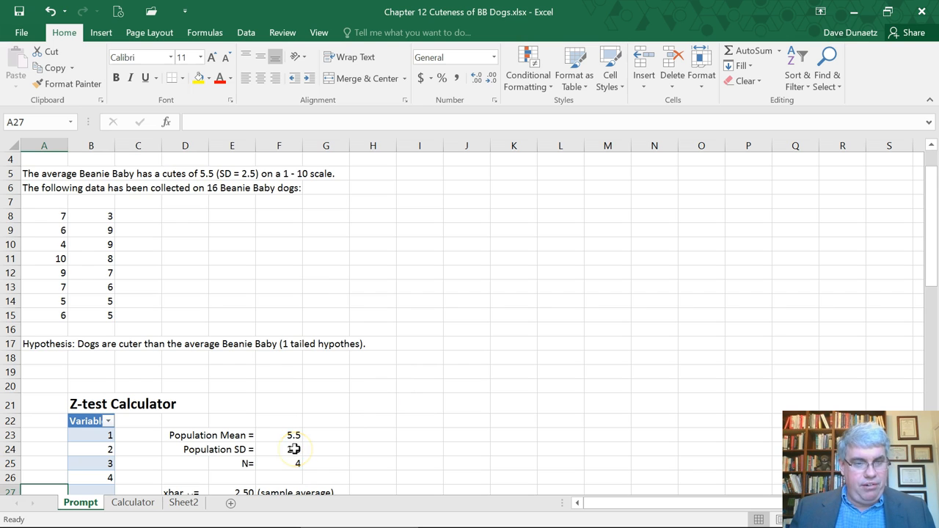
# Change the calculator's data column header from 'Variable' to 'Cuteness'
pyautogui.scroll(-3)
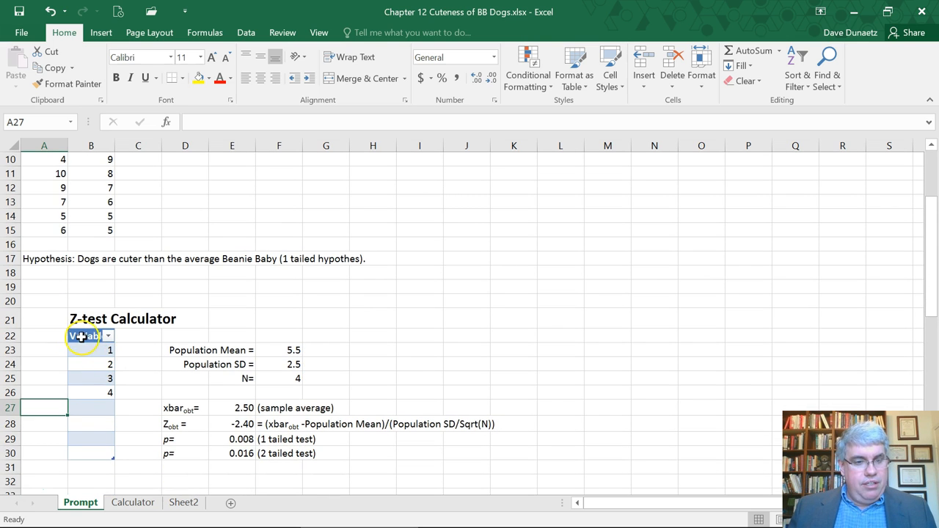
pyautogui.write('Variable')
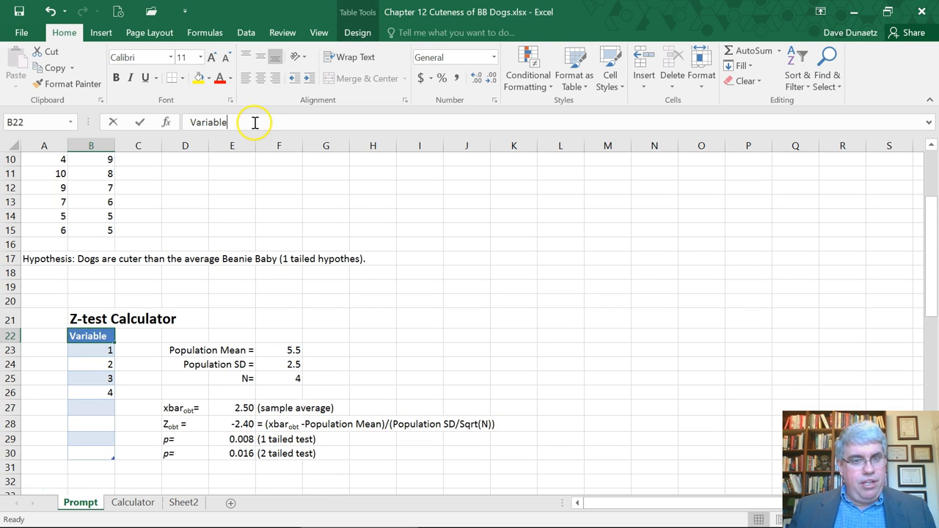
pyautogui.write('c')
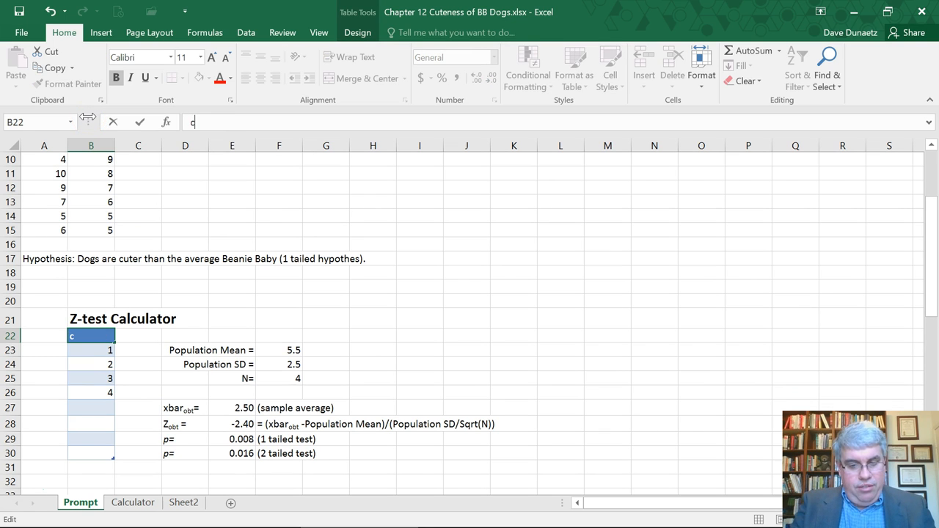
pyautogui.write('utene')
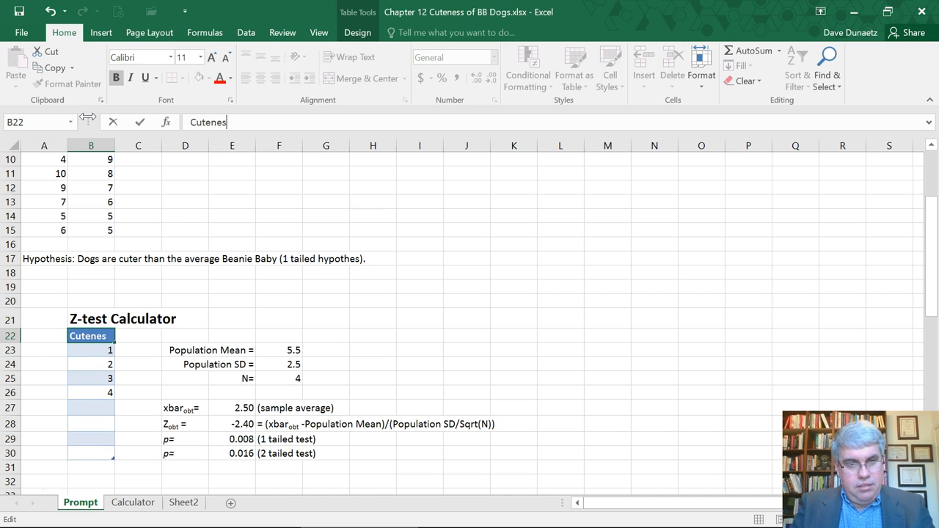
pyautogui.write('s')
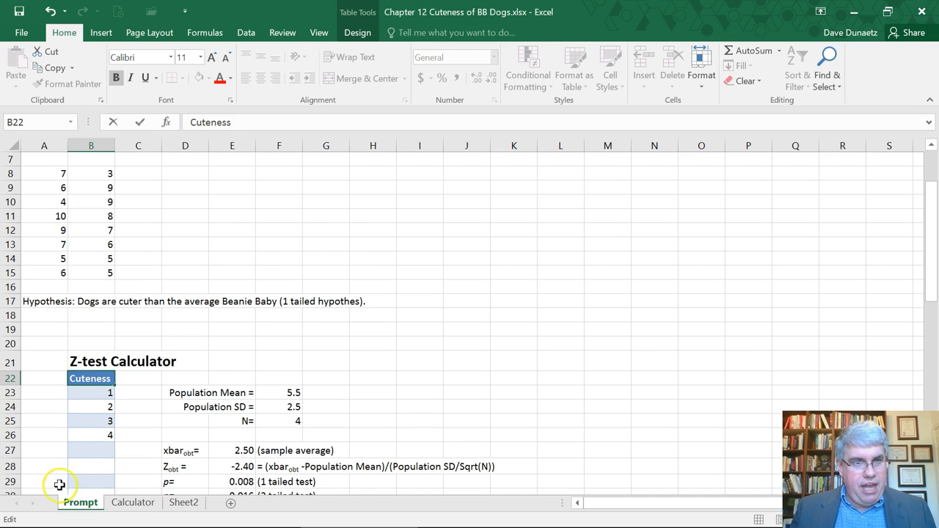
# Copy the column A and column B dog ratings into the Cuteness column
pyautogui.click(44, 174)
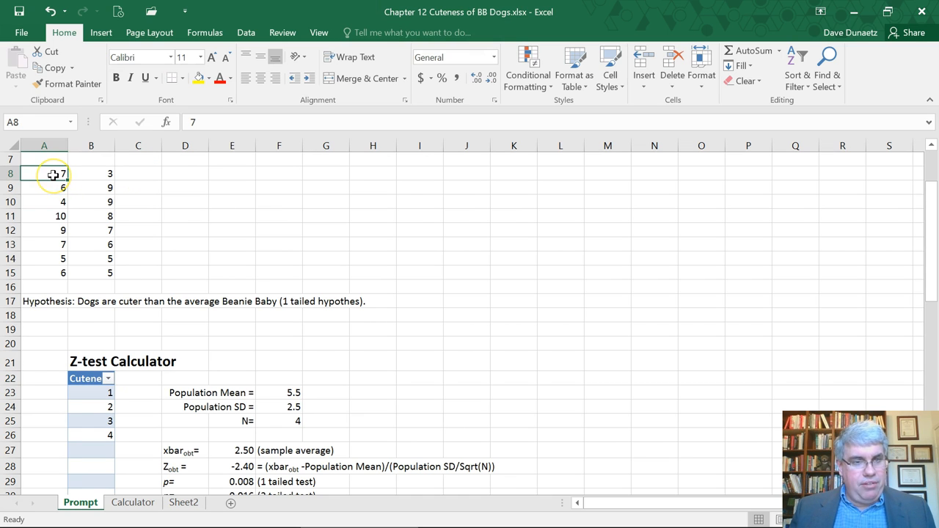
pyautogui.moveTo(53, 175); pyautogui.dragTo(53, 202)
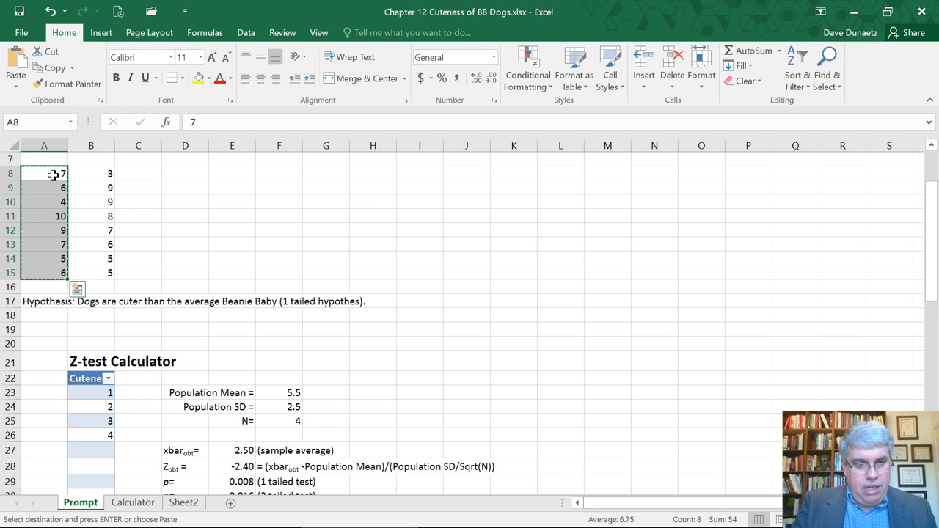
pyautogui.click(109, 394)
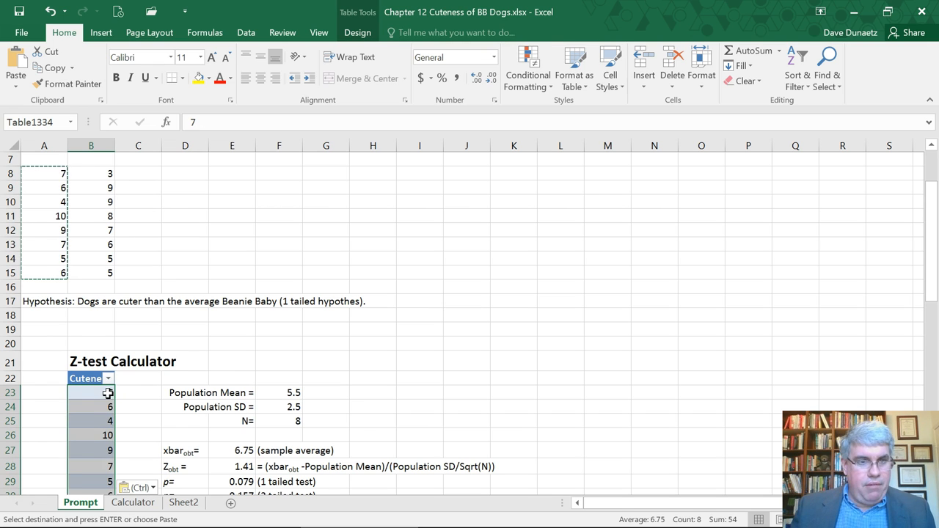
pyautogui.click(91, 174)
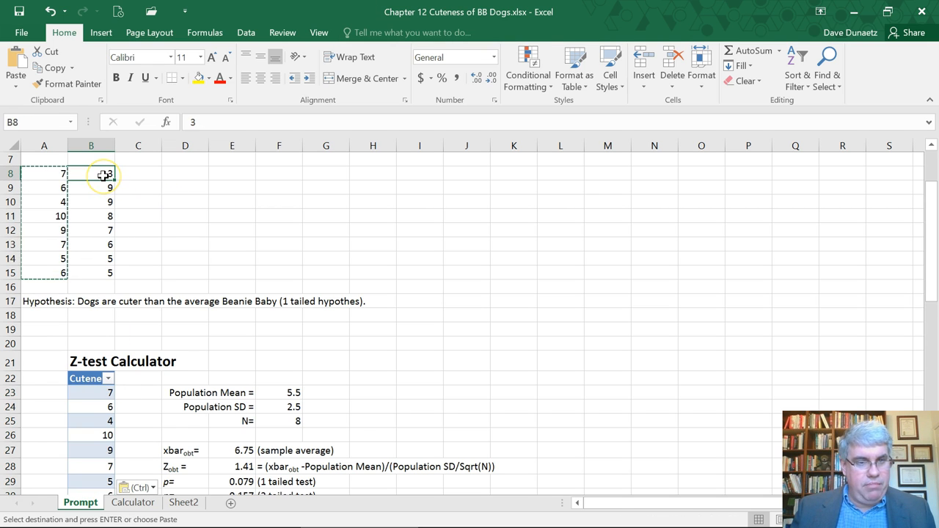
pyautogui.moveTo(90, 174); pyautogui.dragTo(91, 230)
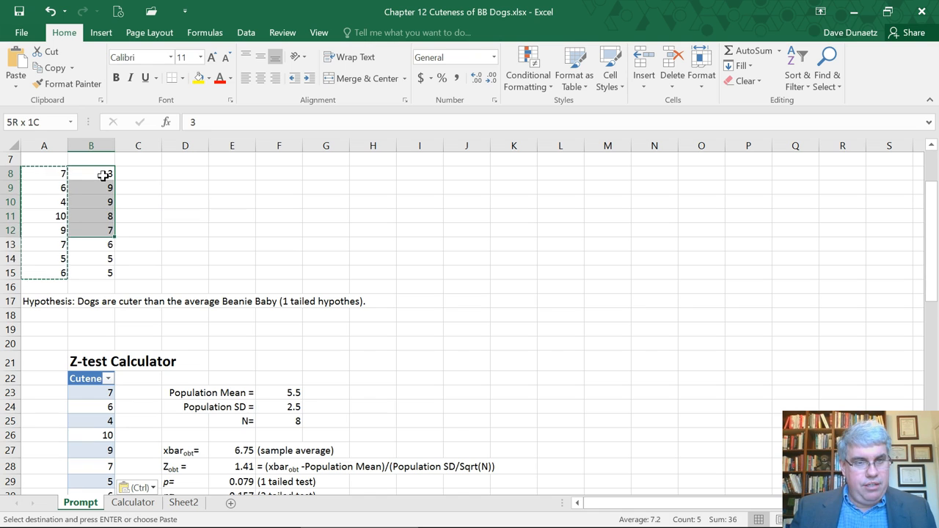
pyautogui.click(89, 175)
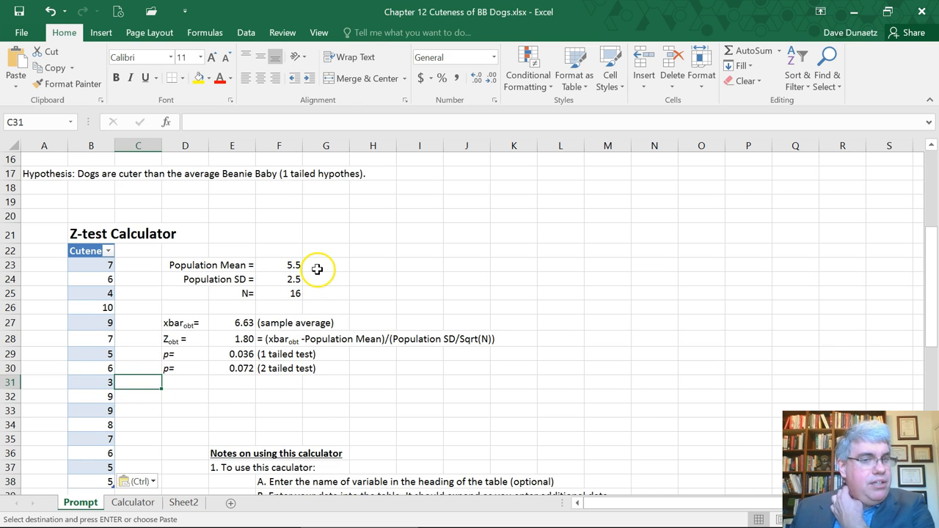
pyautogui.scroll(-3)
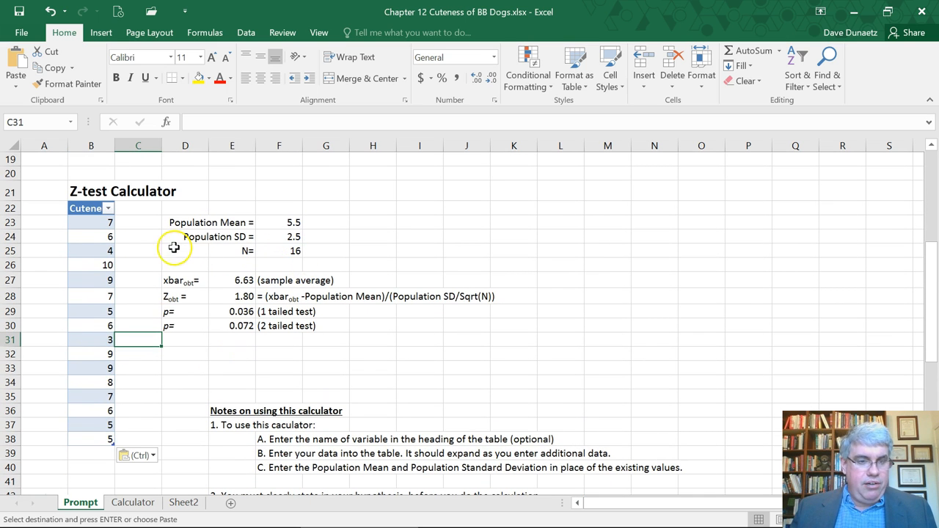
pyautogui.moveTo(116, 151)
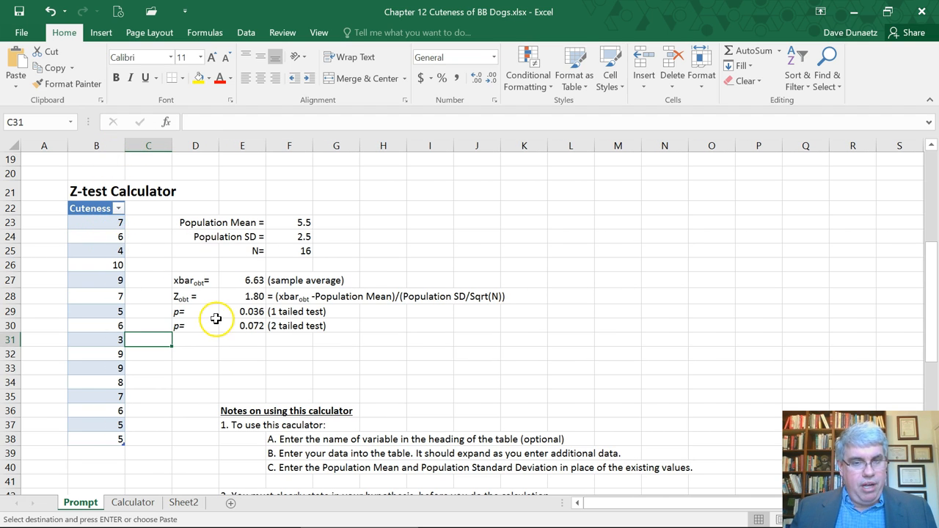
pyautogui.moveTo(256, 282)
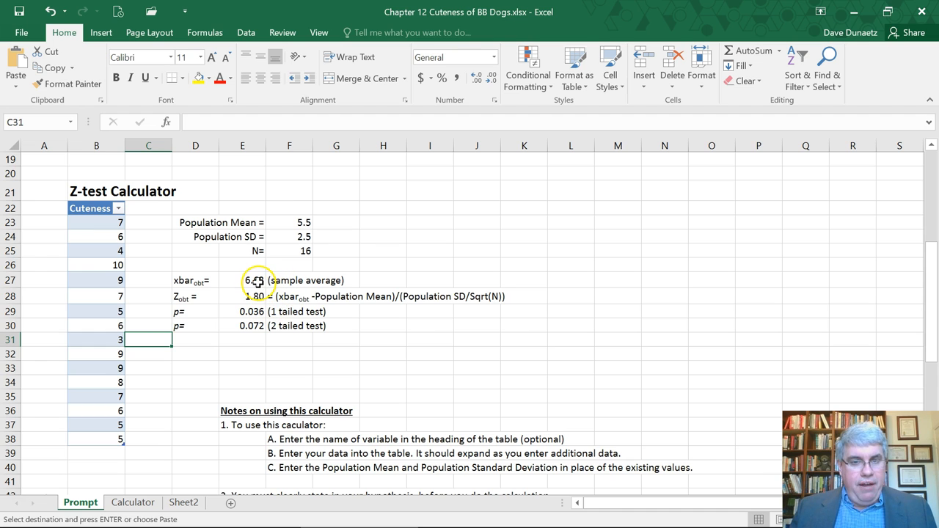
pyautogui.moveTo(303, 285)
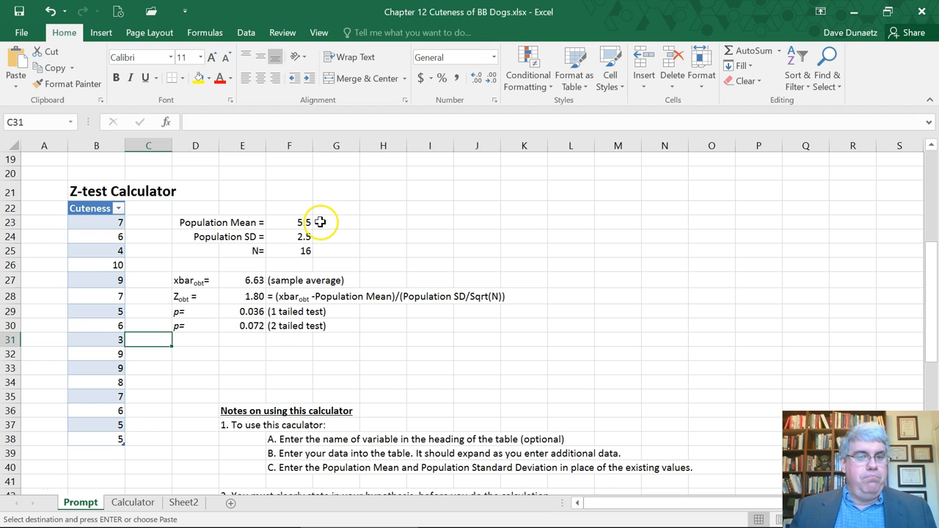
pyautogui.moveTo(320, 214)
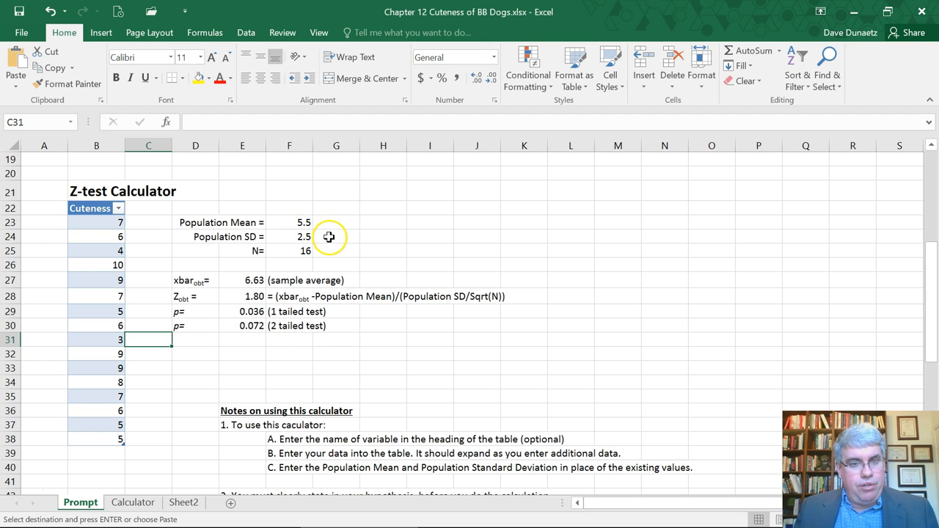
pyautogui.moveTo(281, 290)
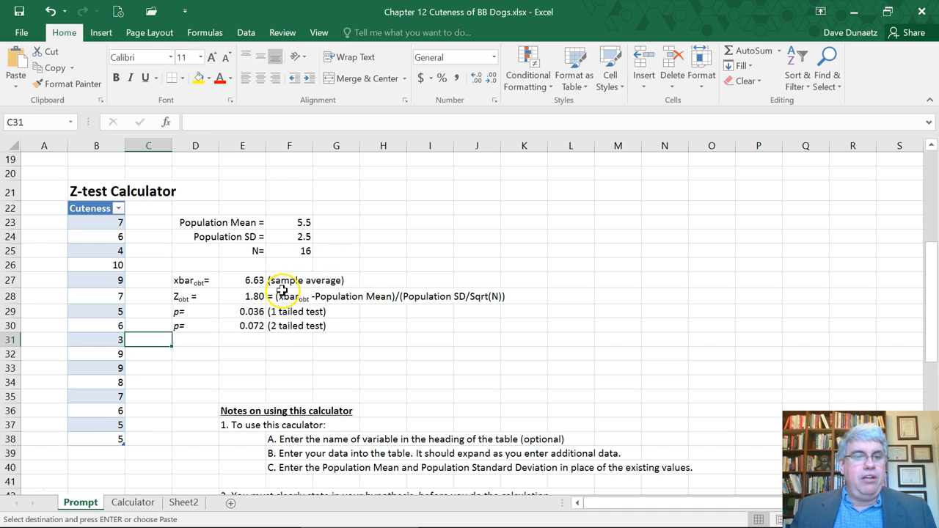
pyautogui.moveTo(281, 283)
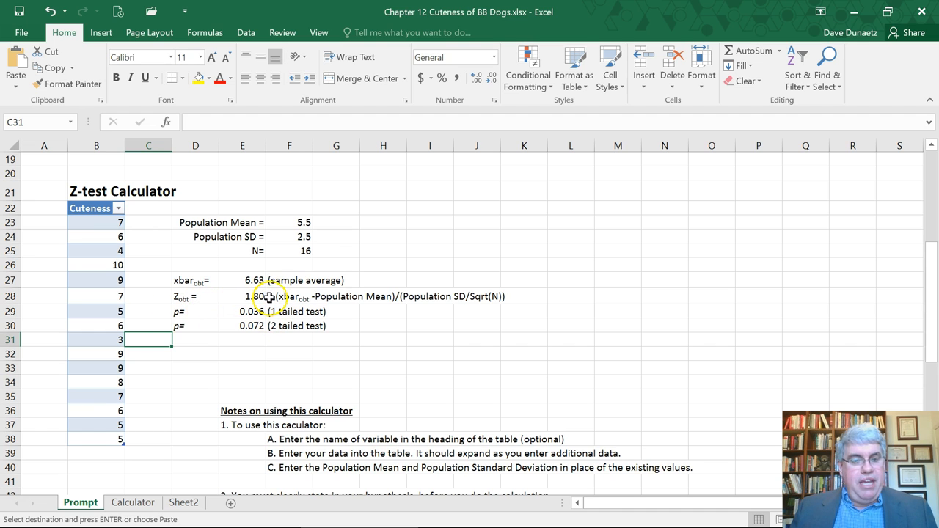
pyautogui.moveTo(343, 286)
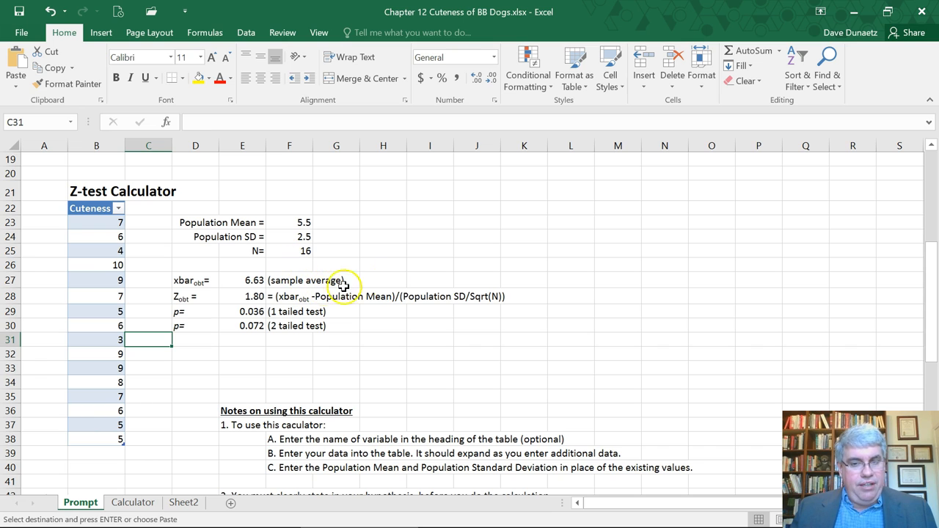
pyautogui.moveTo(231, 309)
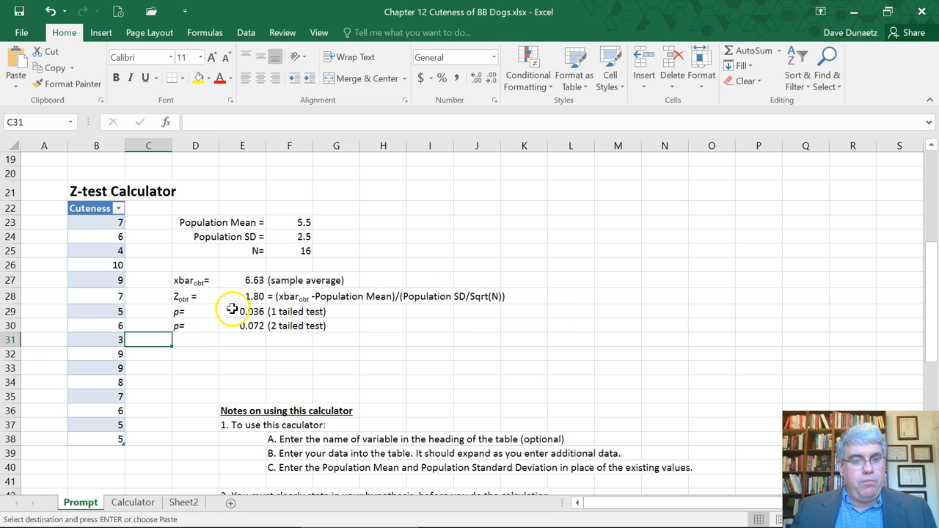
pyautogui.moveTo(204, 320)
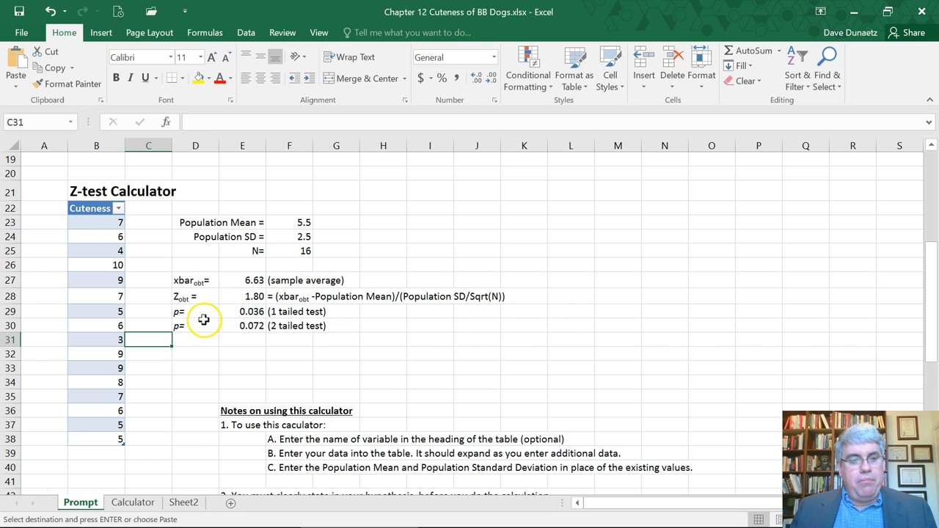
pyautogui.moveTo(306, 329)
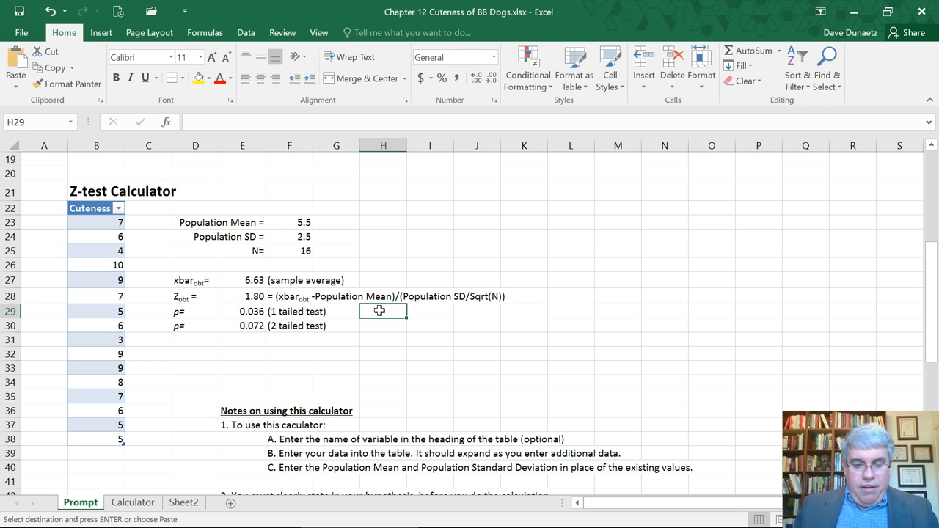
# Type 'alpha = .05' beside the one-tailed p value
pyautogui.write('alpha = .05')
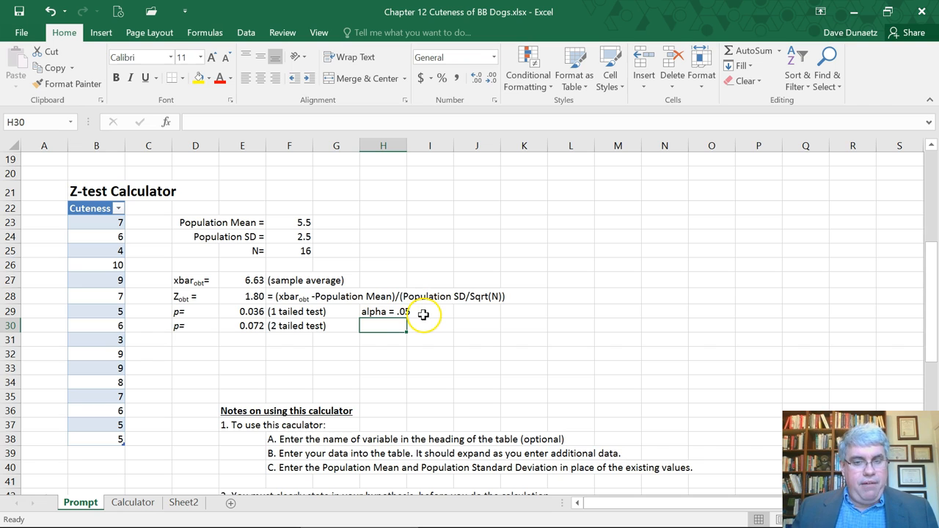
pyautogui.moveTo(232, 317)
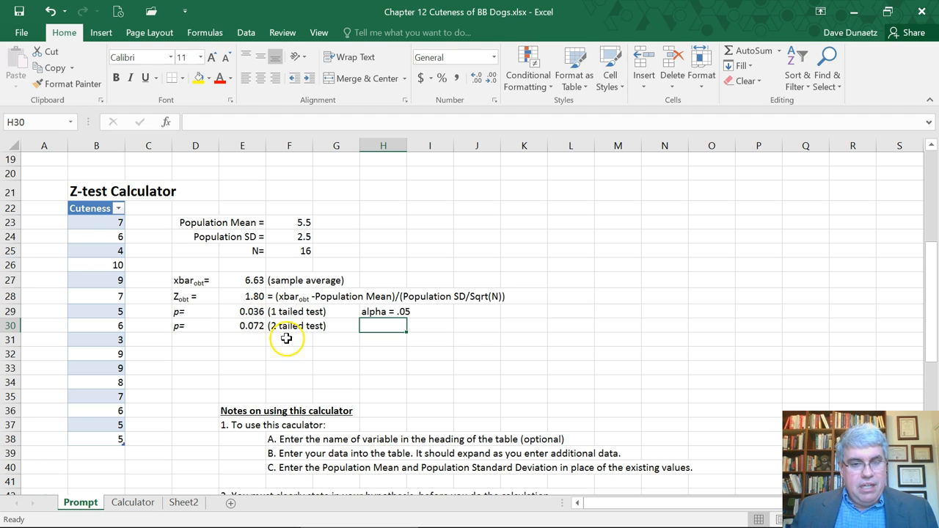
pyautogui.moveTo(302, 222)
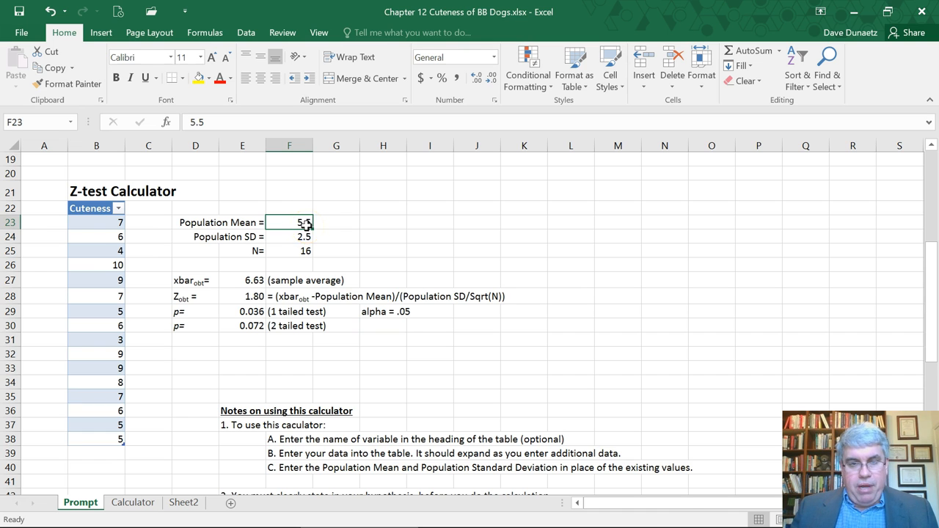
# Select the population mean, SD and N values for yellow highlighting
pyautogui.moveTo(288, 222); pyautogui.dragTo(289, 251)
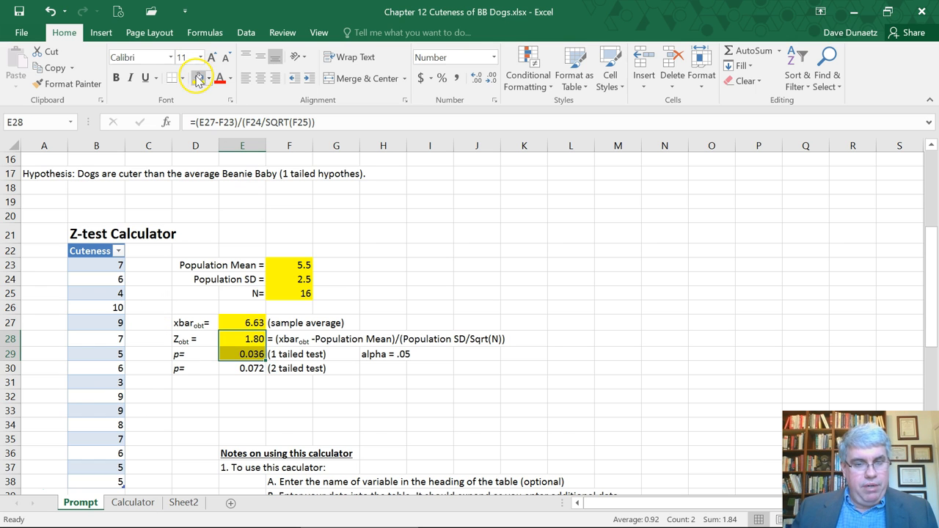
pyautogui.scroll(-3)
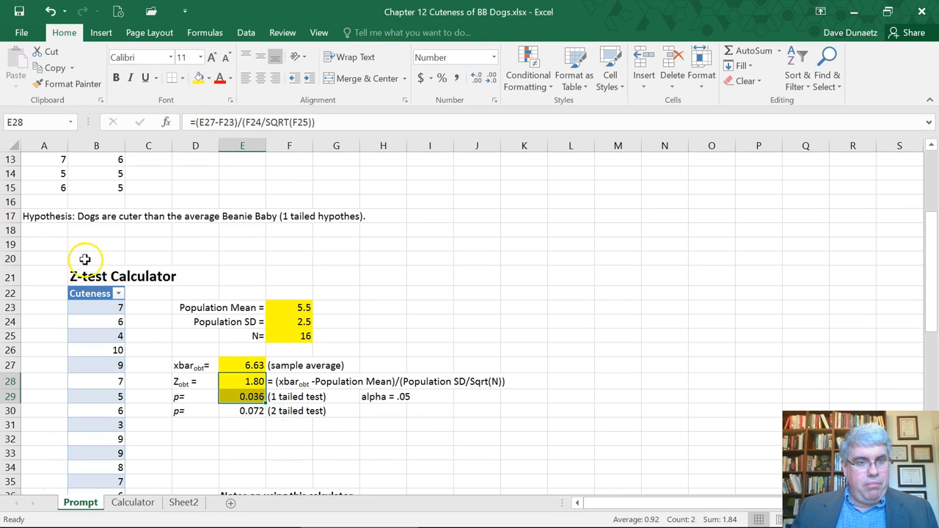
# Start the A19 conclusion: 'Conclusion: The cuteness of dogs (M = 6.63)'
pyautogui.click(43, 245)
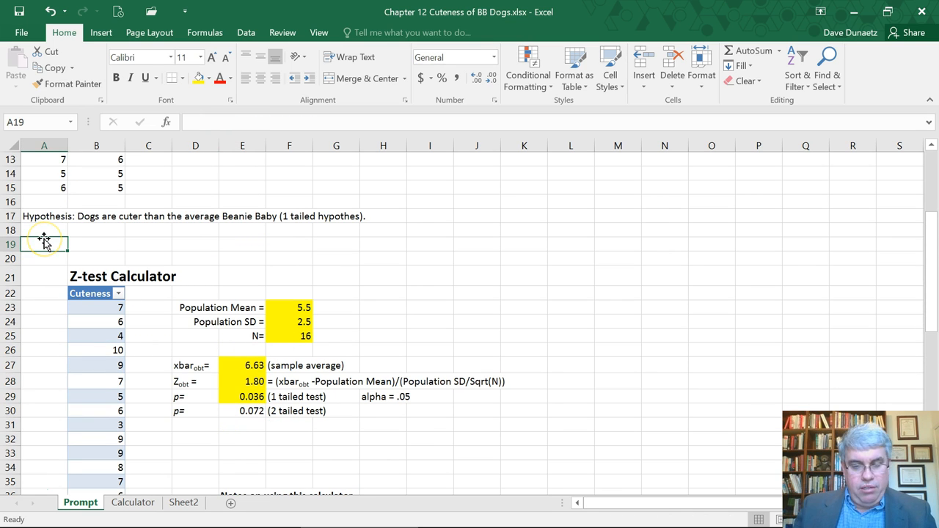
pyautogui.write('Conclusion')
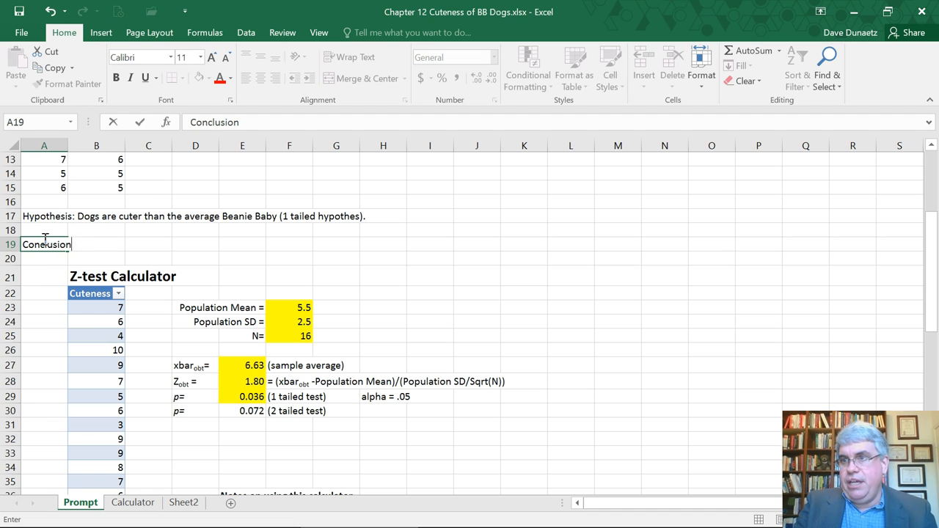
pyautogui.write(': The c')
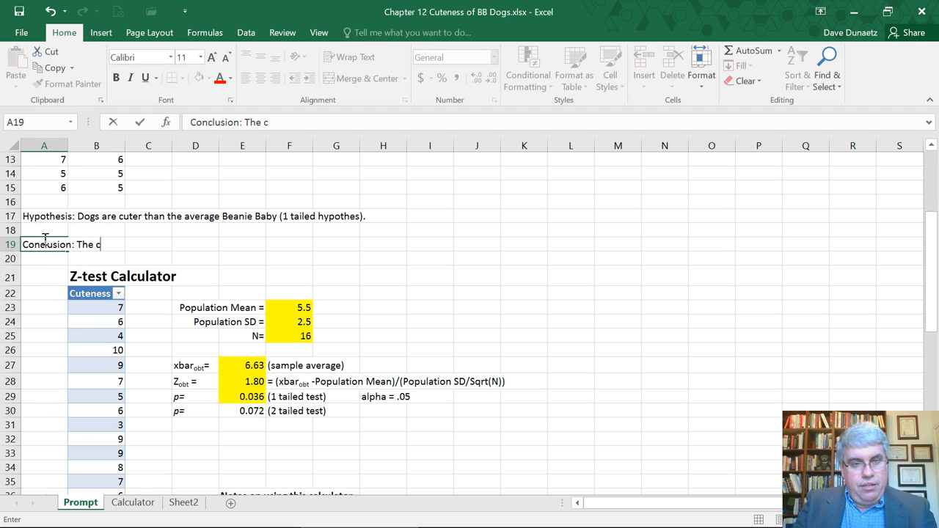
pyautogui.write('uteness of')
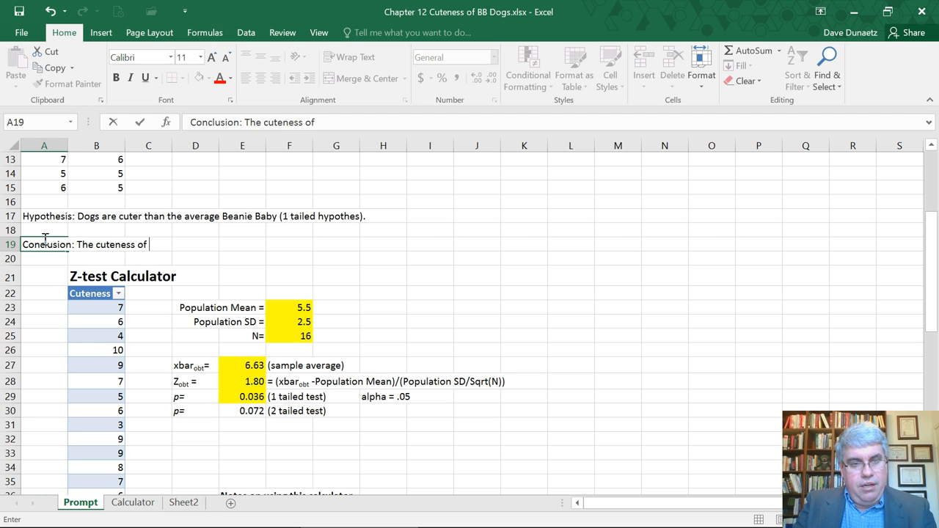
pyautogui.write('dogs')
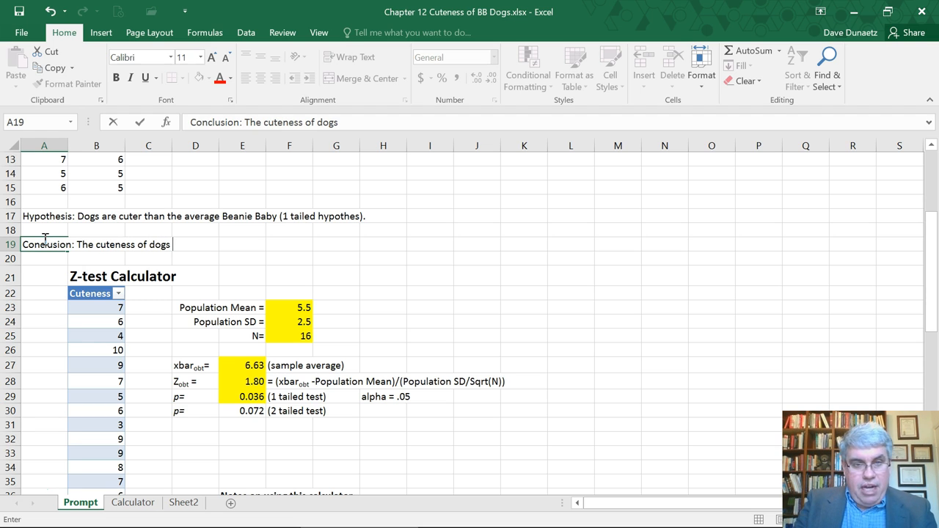
pyautogui.write('(M')
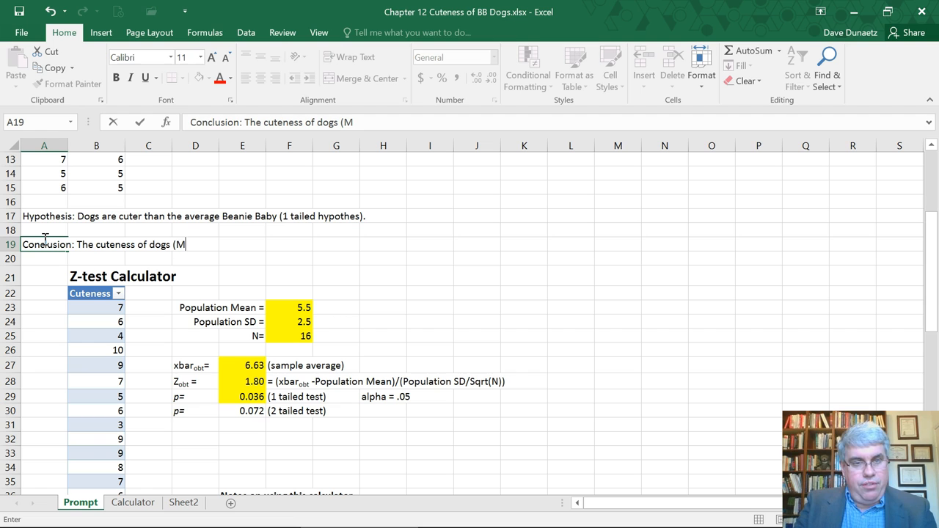
pyautogui.write('=')
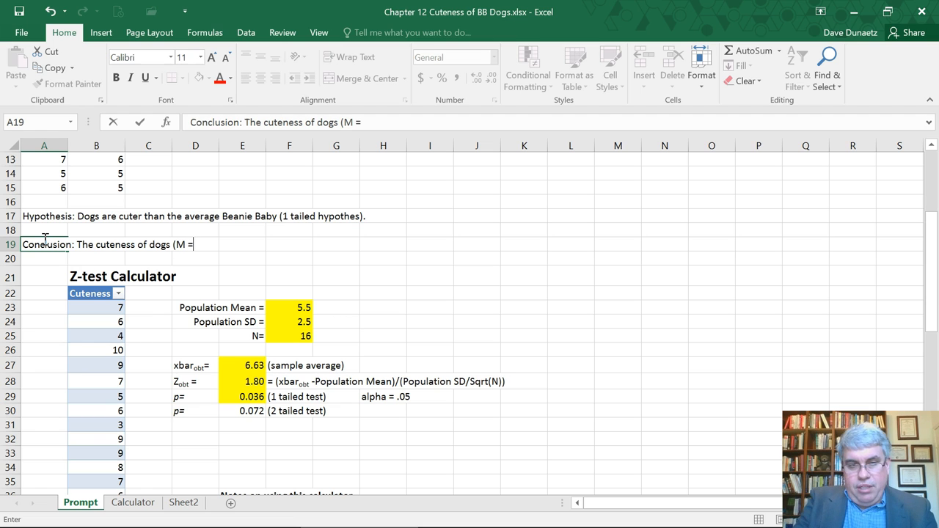
pyautogui.write('6')
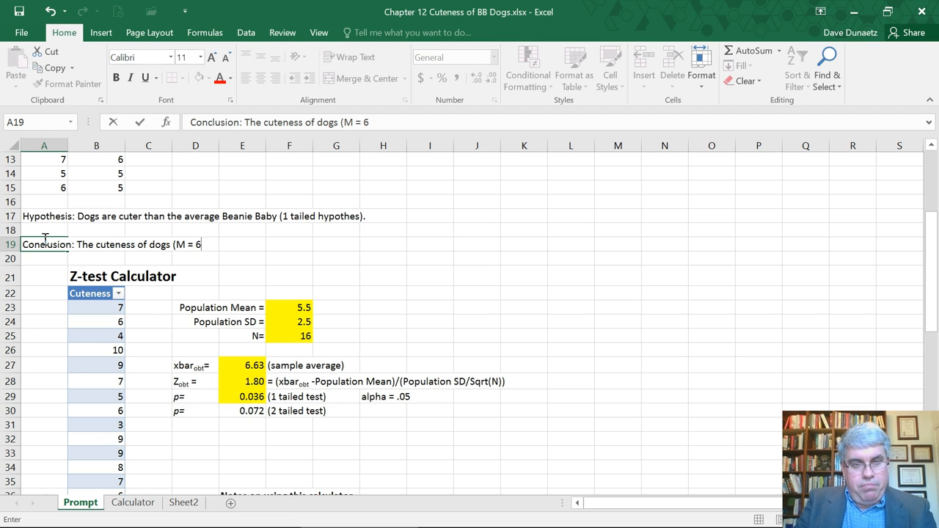
pyautogui.write('.63) is si')
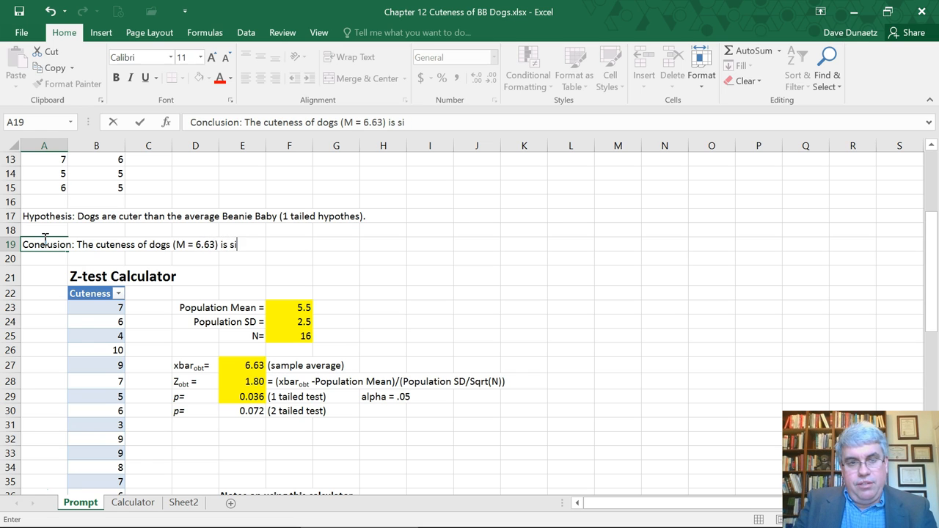
# Finish with 'significantly greater than the cuteness of Beanie Babies in general (M = 5.5, SD = 2.5).'
pyautogui.write('gnific')
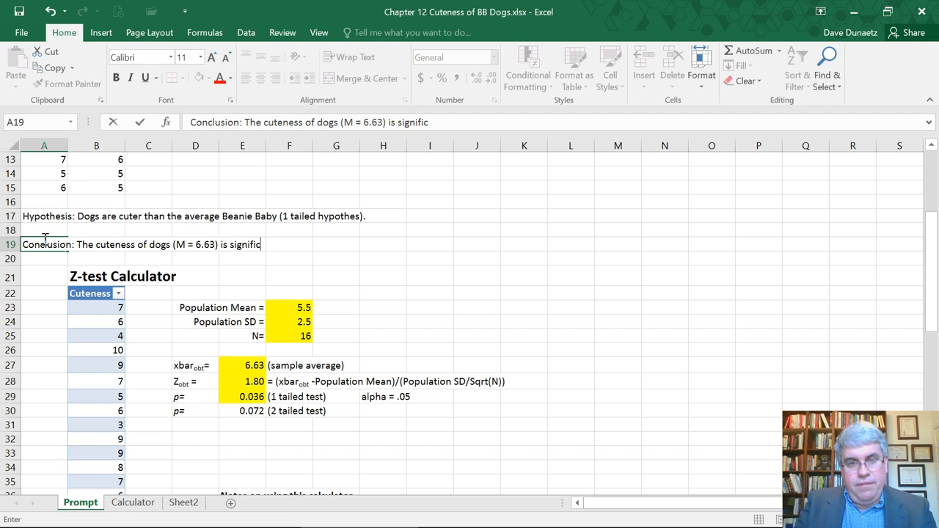
pyautogui.write('antly ge')
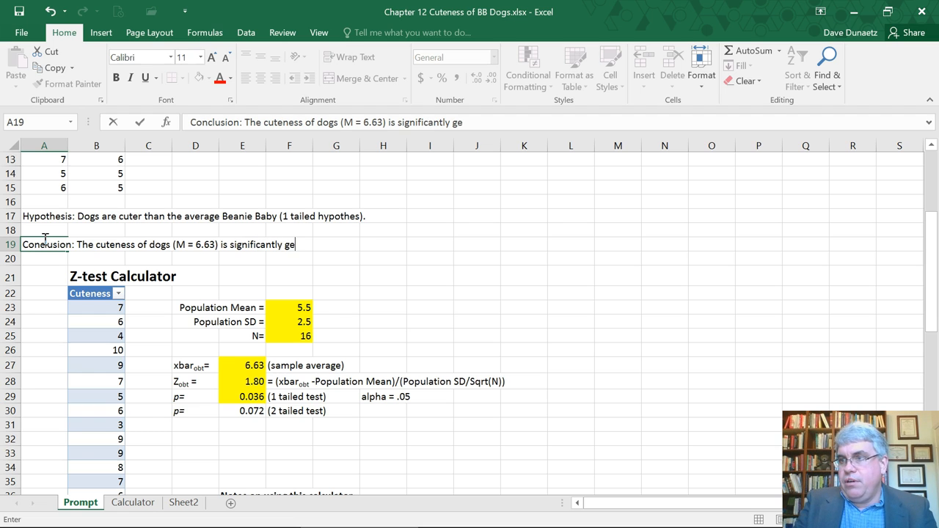
pyautogui.write('reater t')
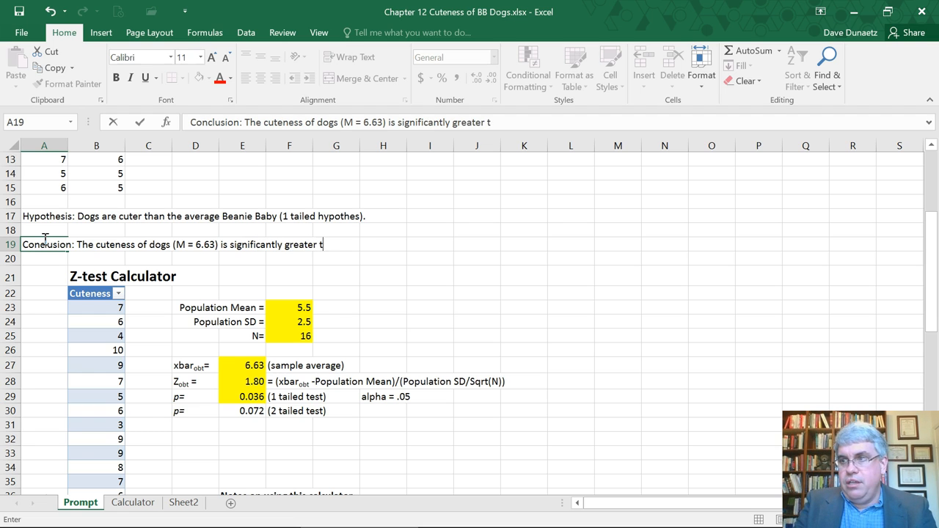
pyautogui.write('han the cut')
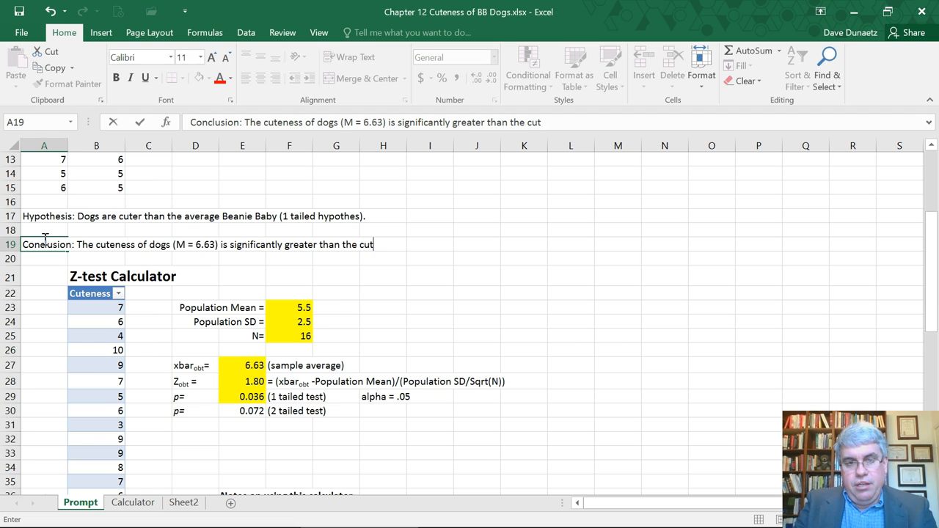
pyautogui.write('ens')
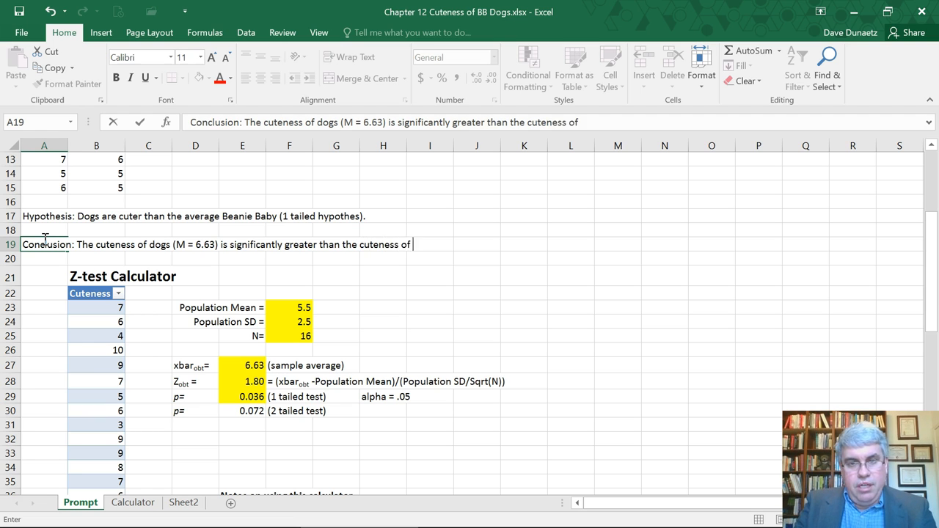
pyautogui.write('Beanie Bab')
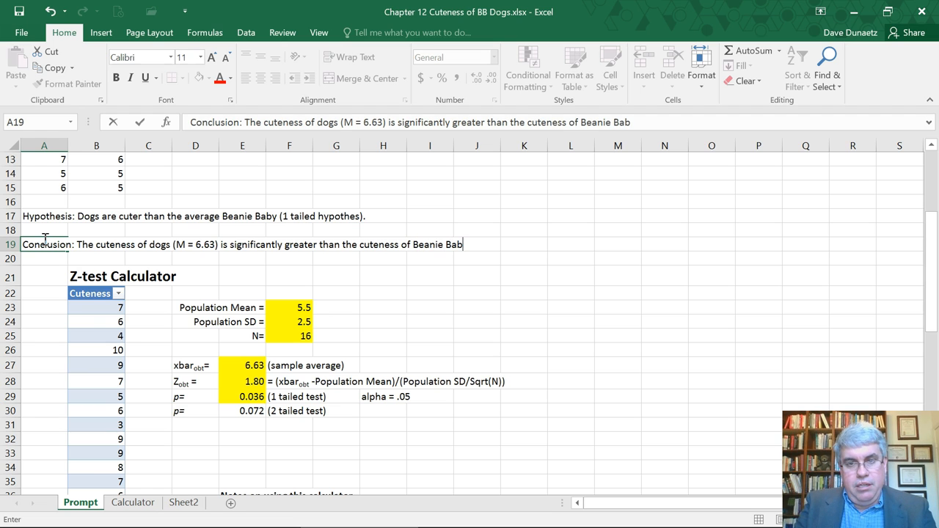
pyautogui.write('ies in general (')
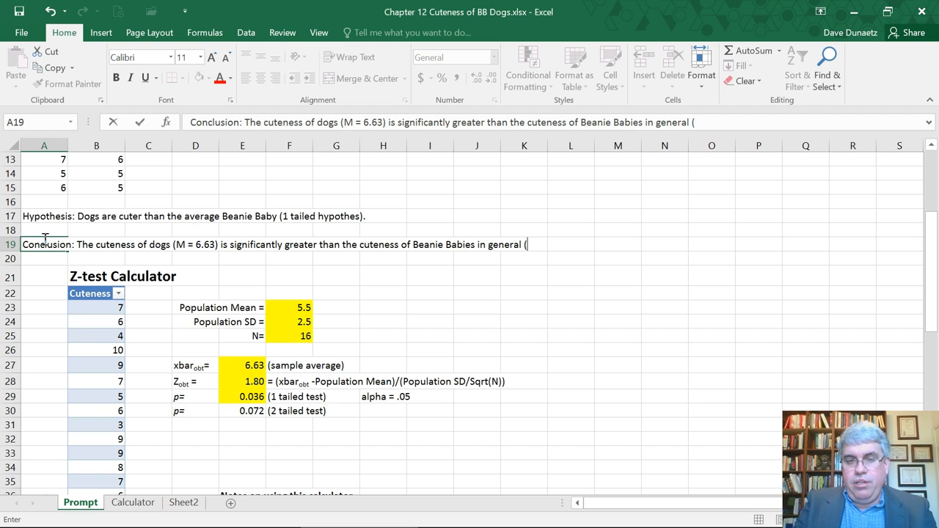
pyautogui.write('M')
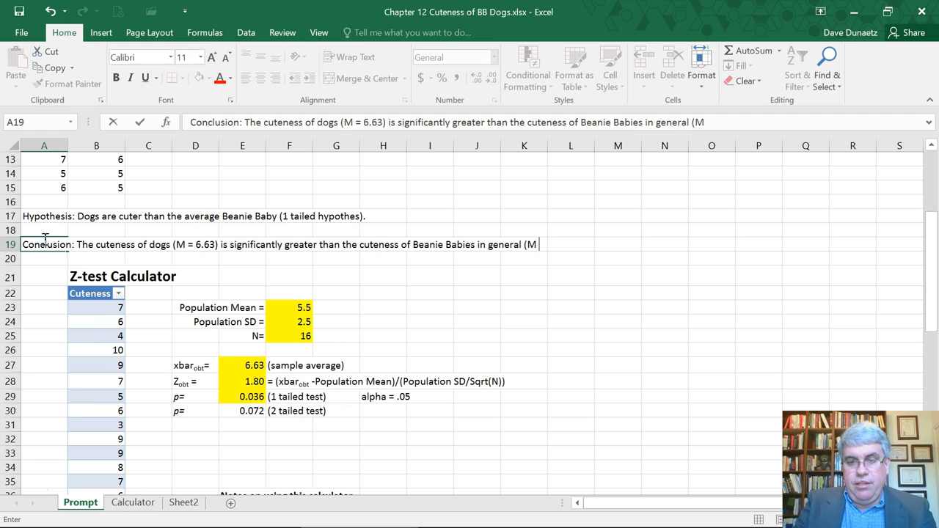
pyautogui.write('= 5.5')
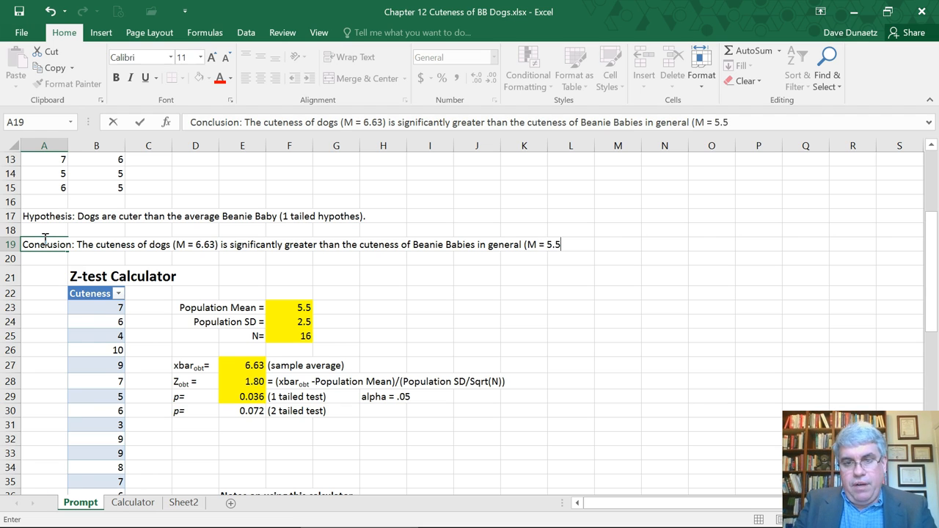
pyautogui.write(', SD')
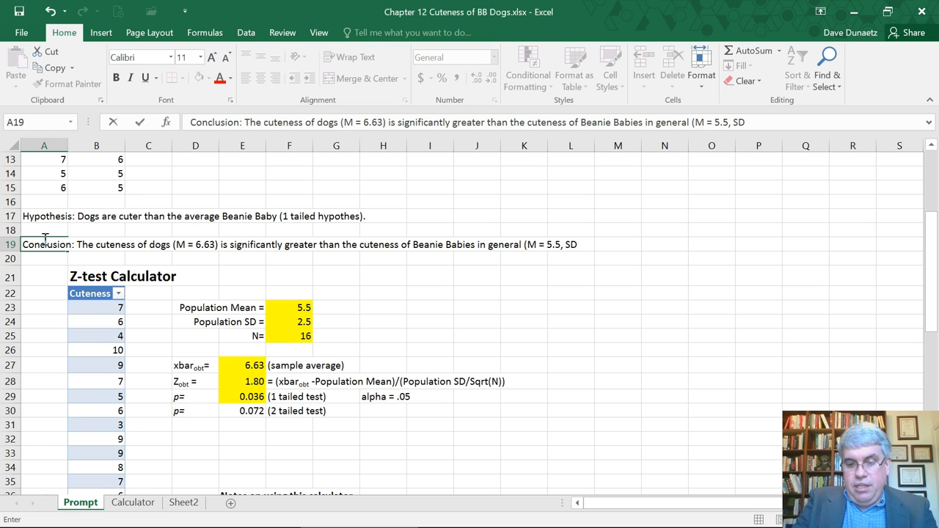
pyautogui.write('= 2.5)')
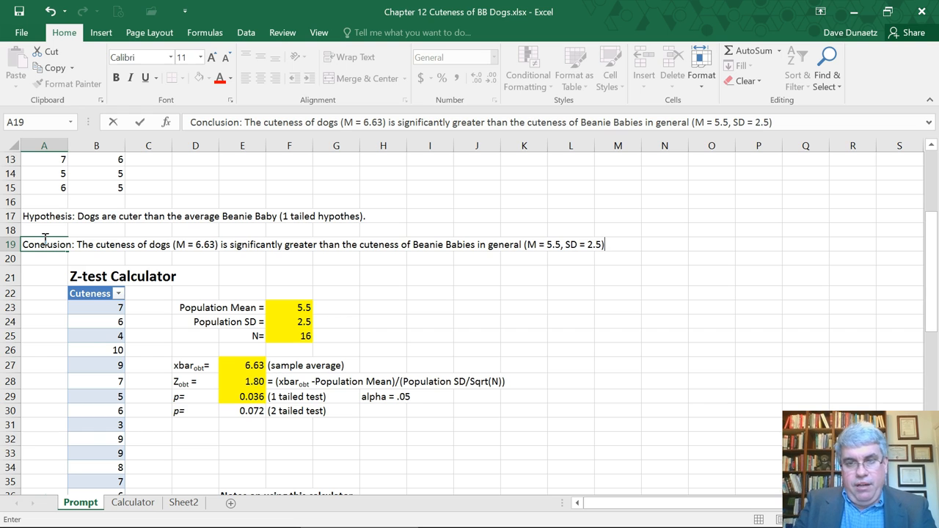
pyautogui.write('.')
pyautogui.click(44, 259)
pyautogui.write('T')
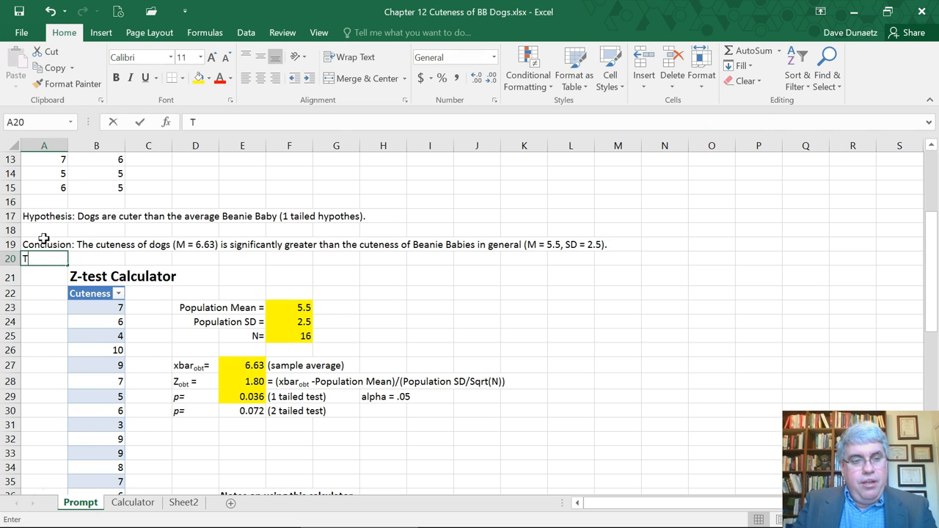
# Type 'The hypothesis that dogs are cuter than the average Beanie Baby is supported (' in A20
pyautogui.write('he hy')
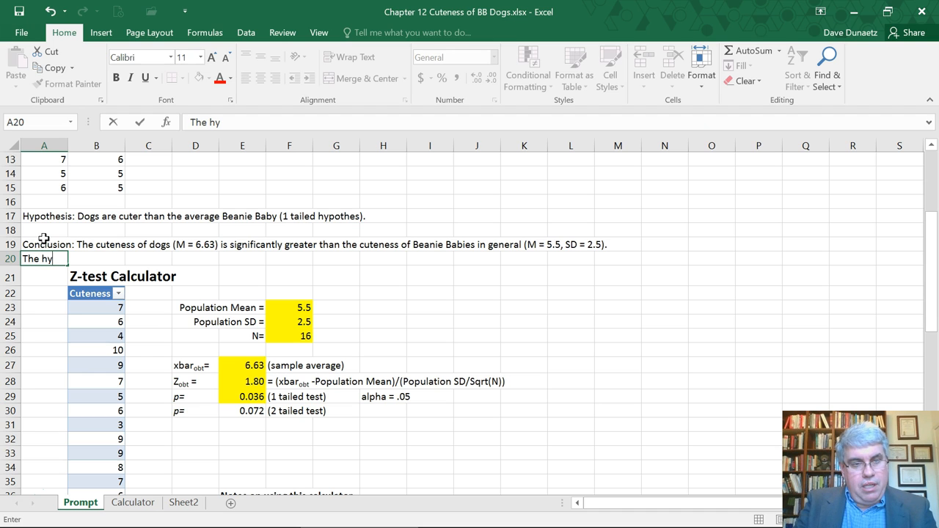
pyautogui.write('pothesis')
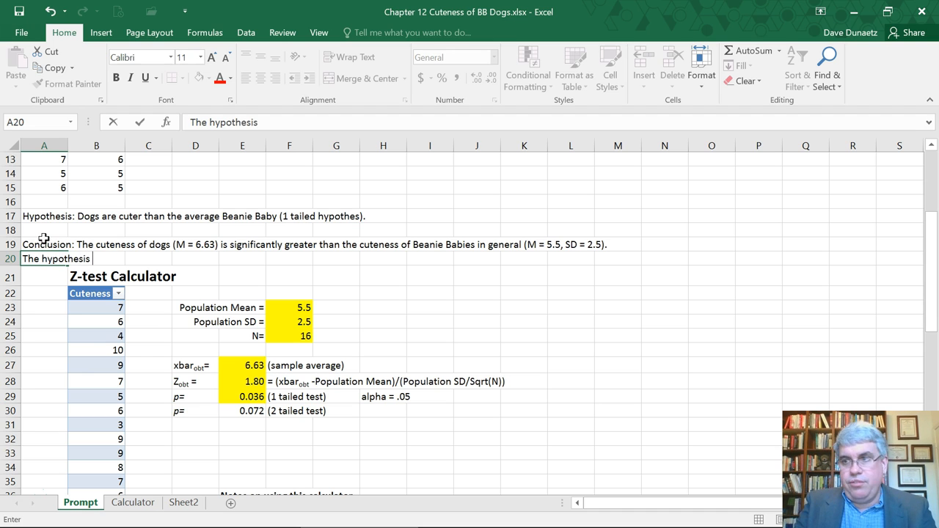
pyautogui.write('that dogs are')
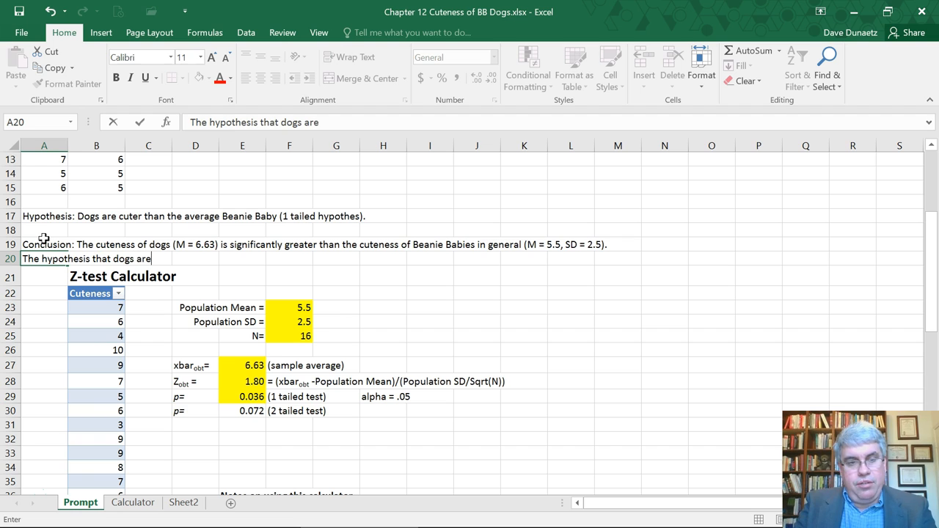
pyautogui.write('cuter than the')
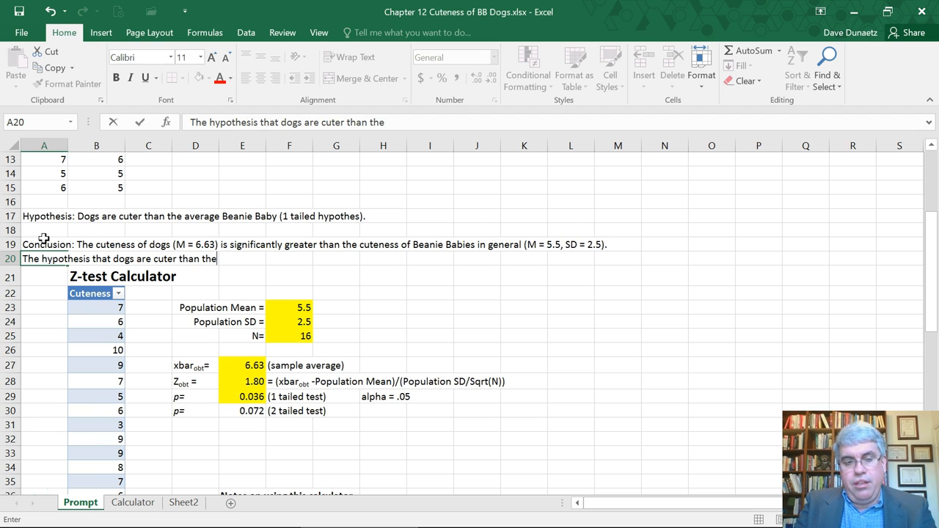
pyautogui.write('average')
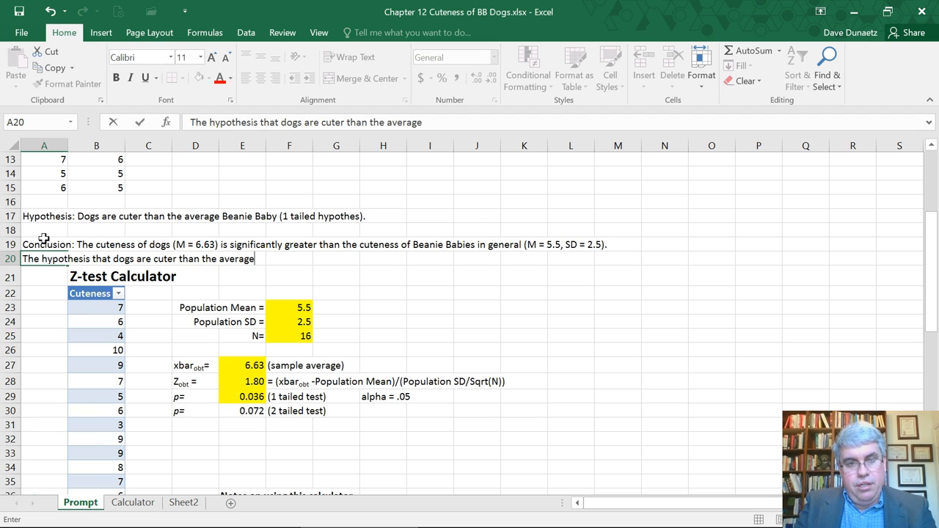
pyautogui.write('Beanie B')
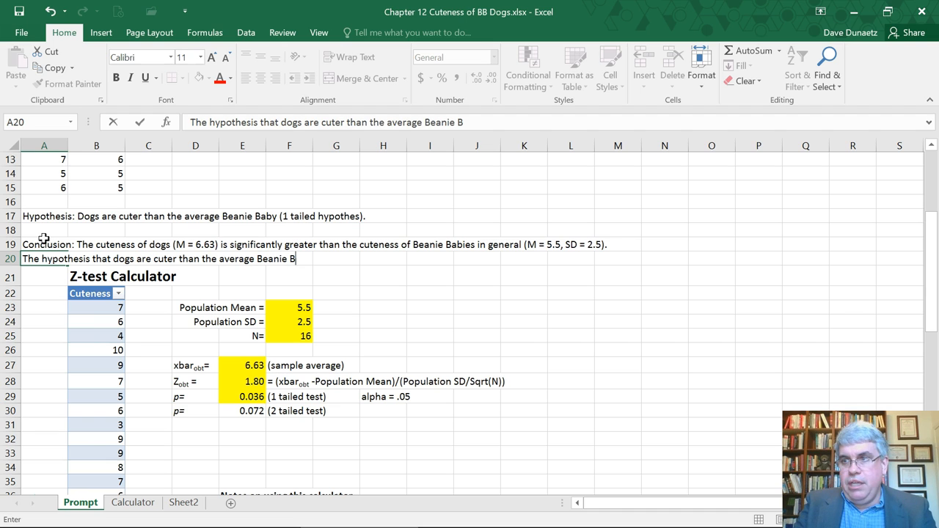
pyautogui.write('aby')
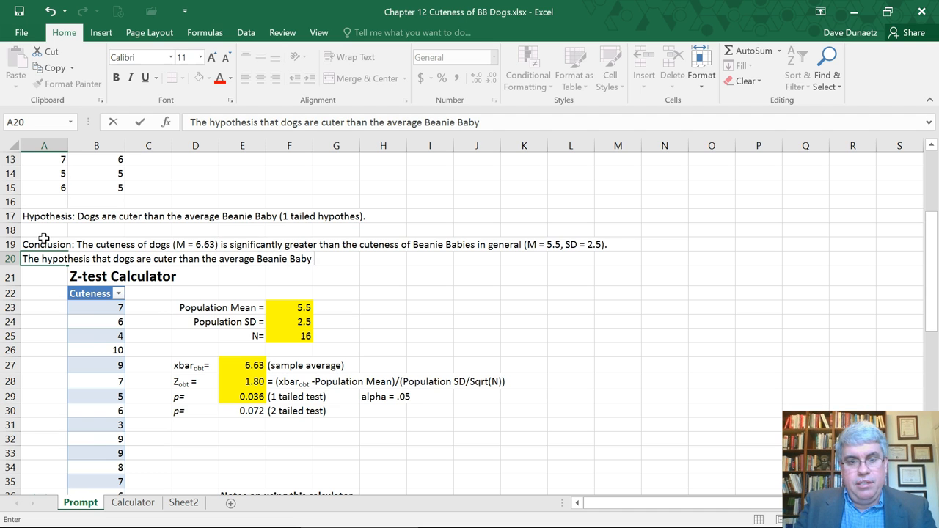
pyautogui.write('is')
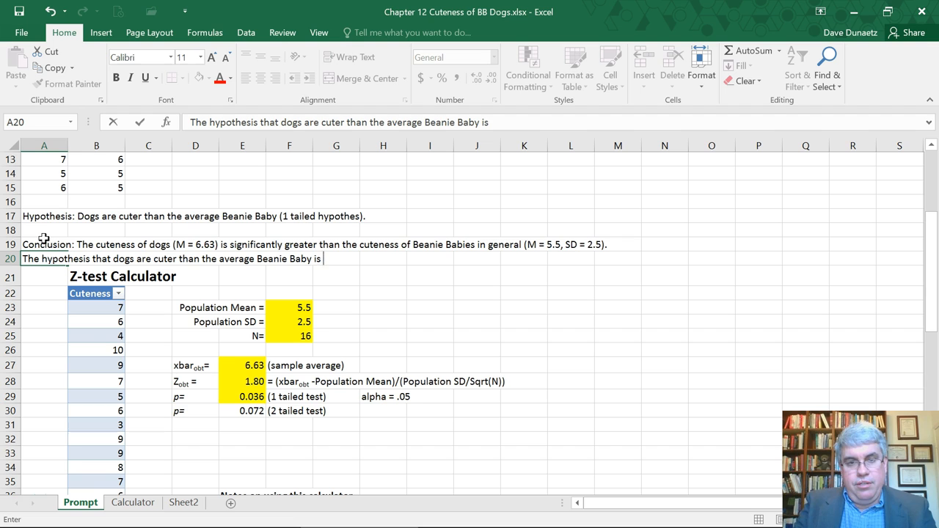
pyautogui.write('supported')
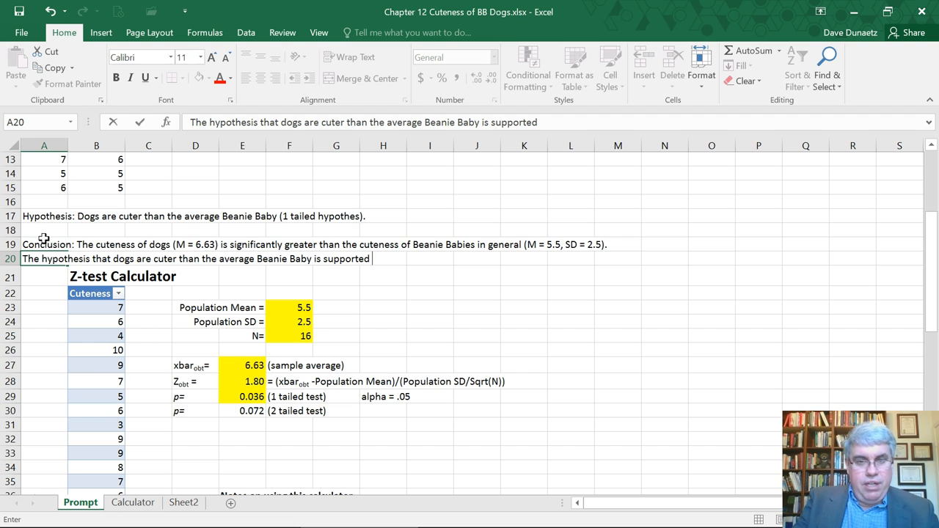
pyautogui.write('(')
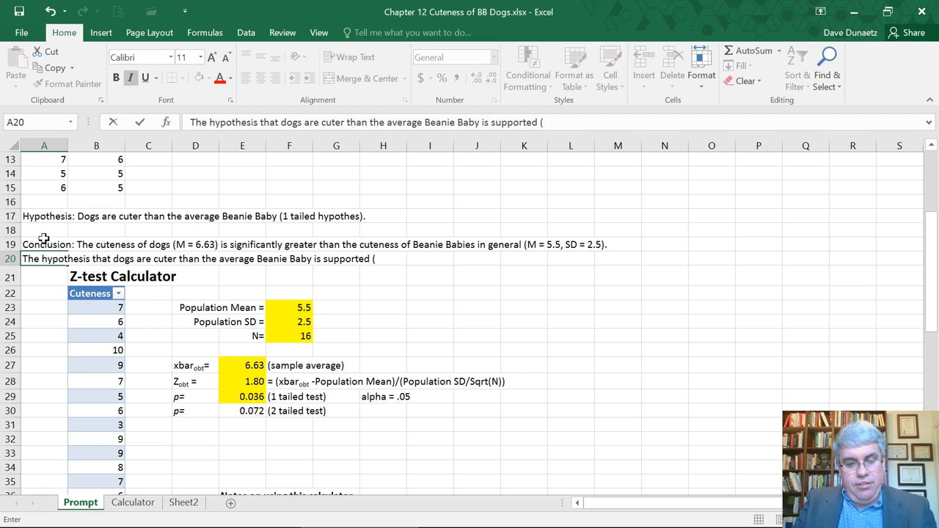
# End the A20 sentence with 'z = 1.80, p = .036, 1 tail)'
pyautogui.write('z')
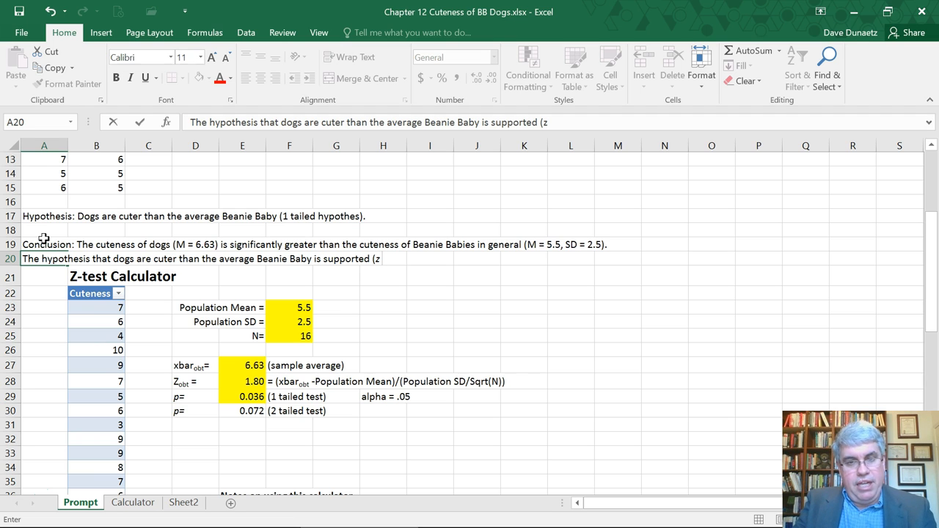
pyautogui.write('=')
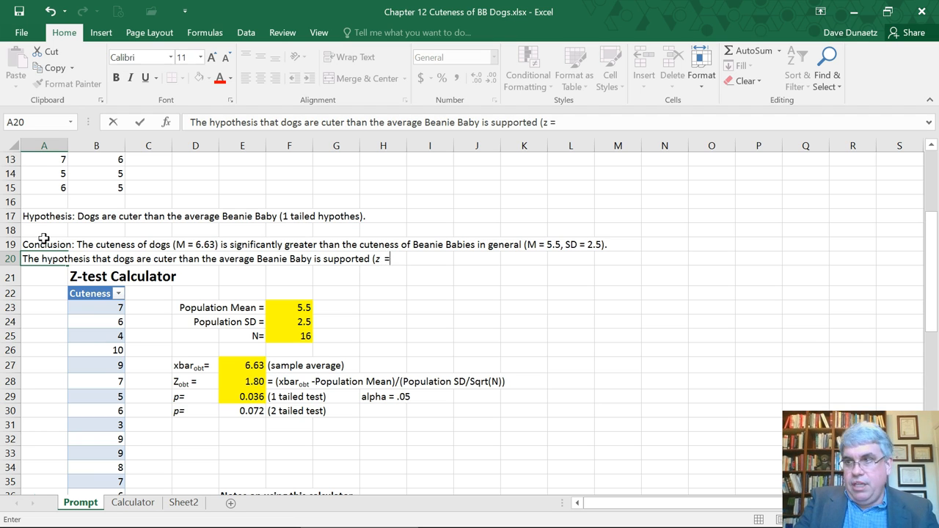
pyautogui.write('1.80,')
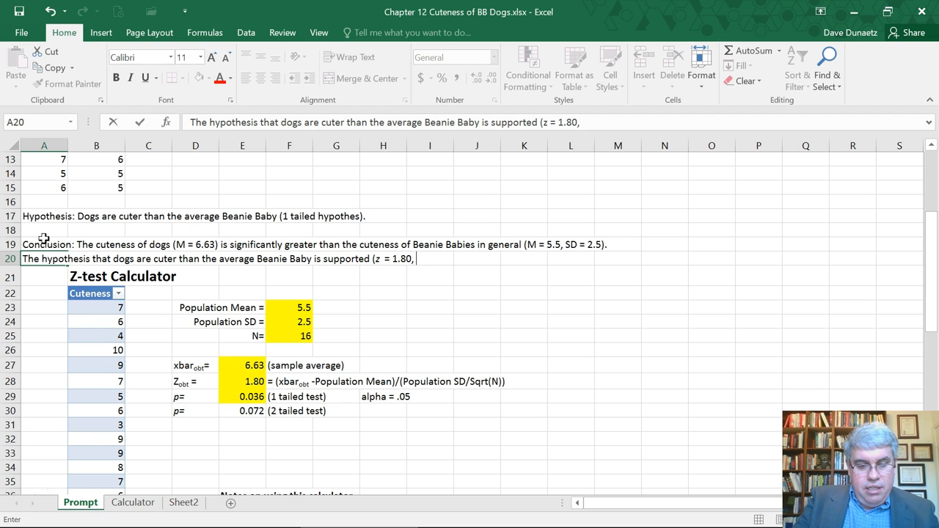
pyautogui.write('p')
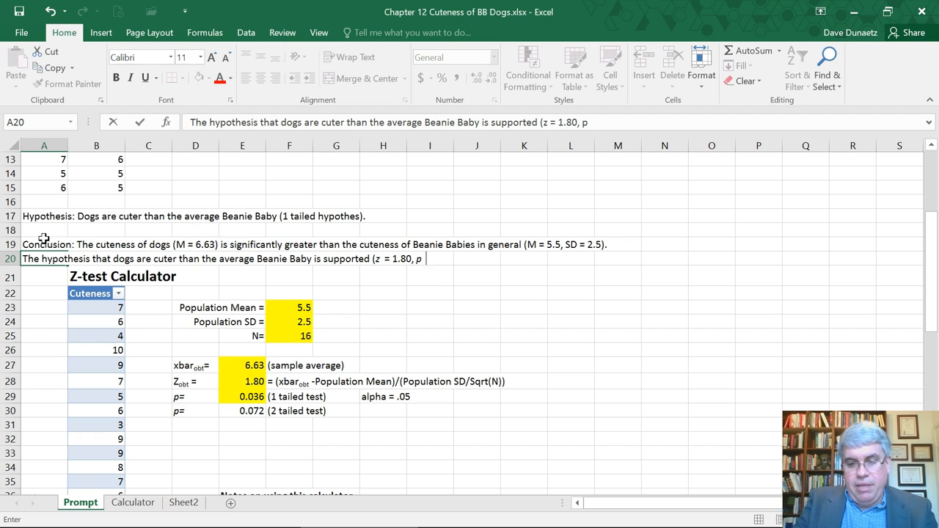
pyautogui.write('=')
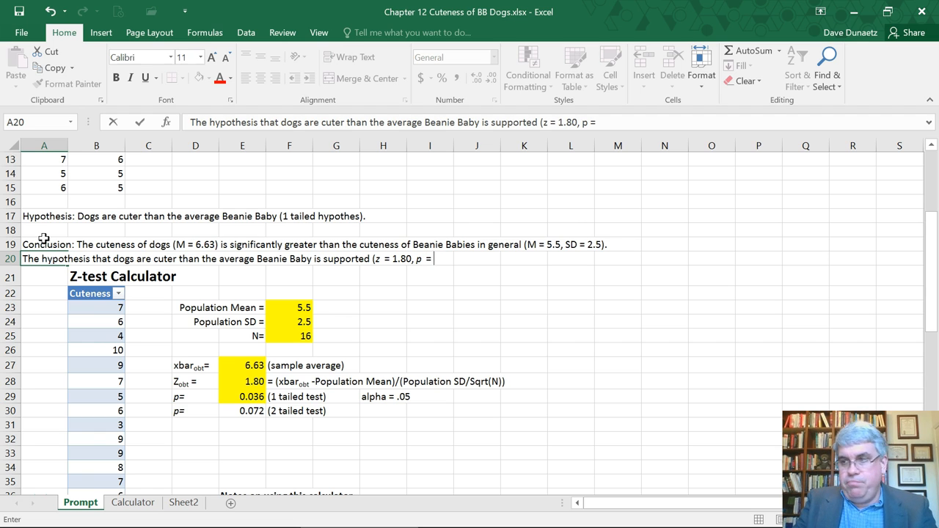
pyautogui.write('.')
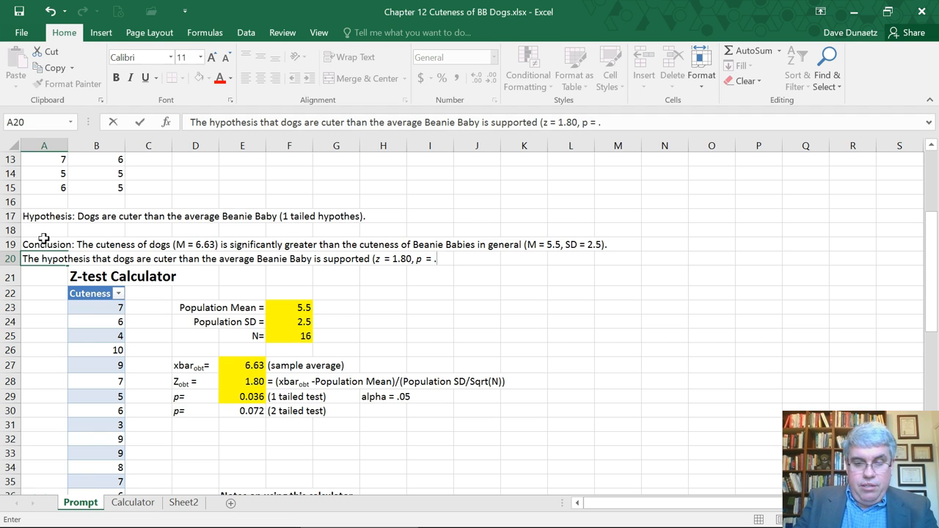
pyautogui.write('036')
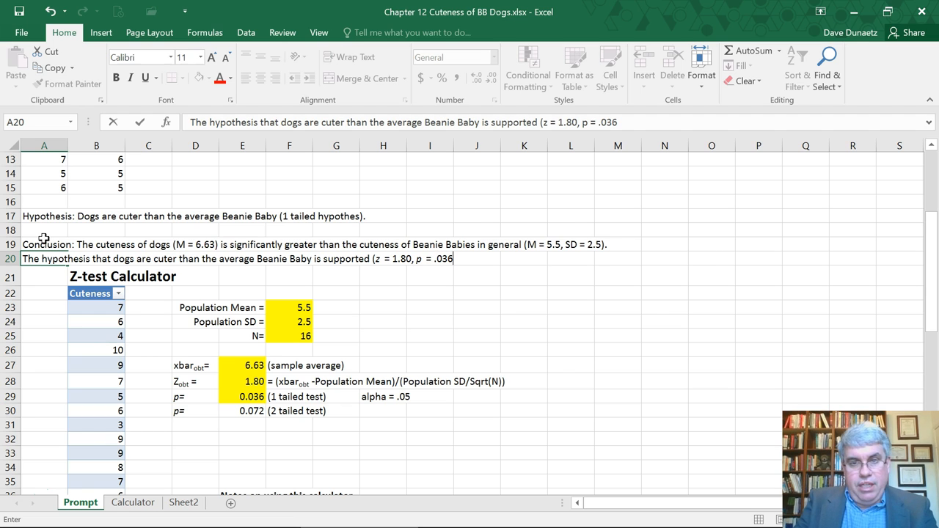
pyautogui.write(', 1')
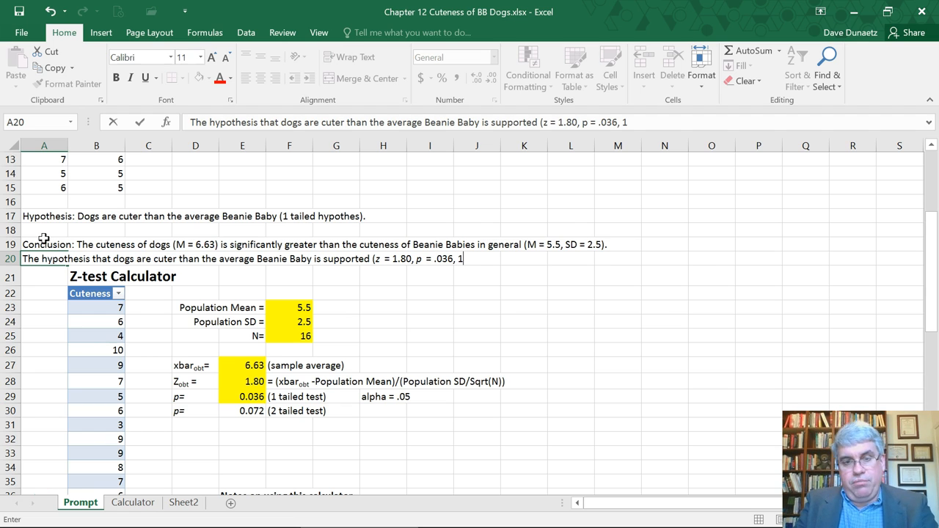
pyautogui.write('tail)')
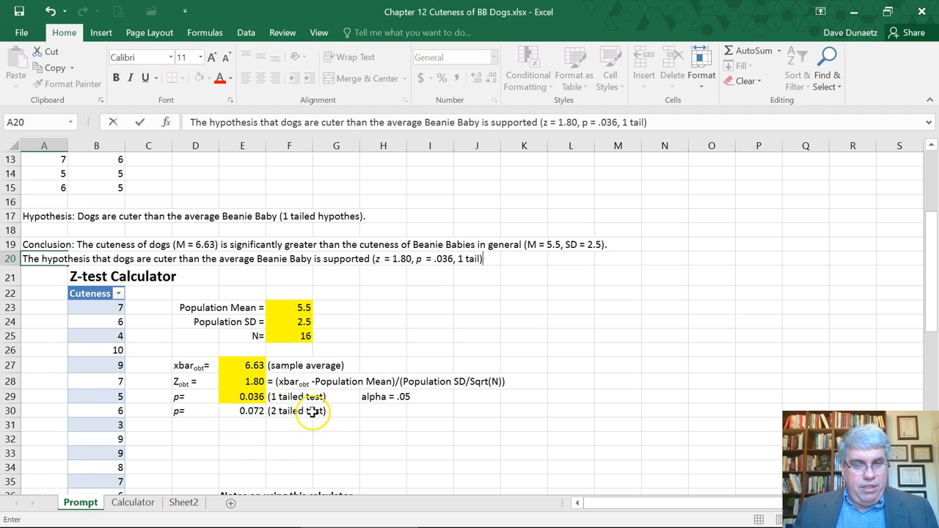
pyautogui.moveTo(362, 407)
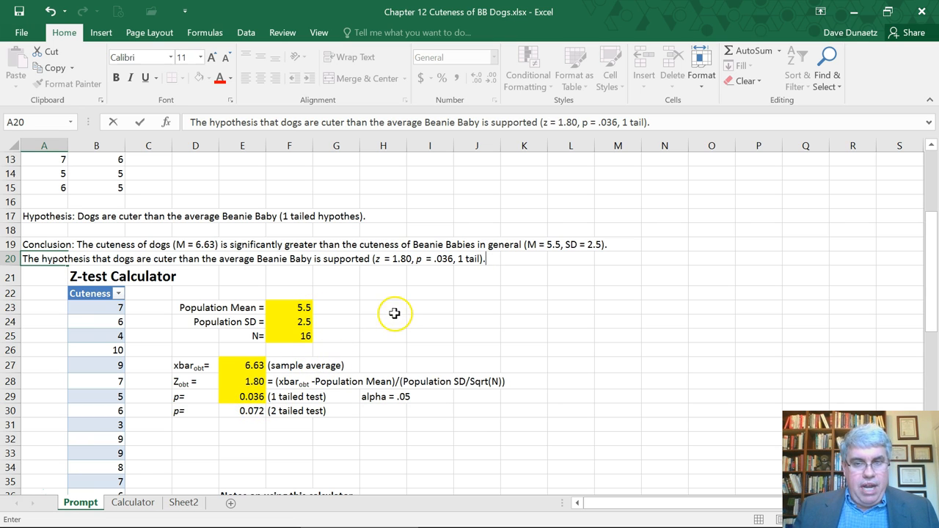
pyautogui.moveTo(299, 369)
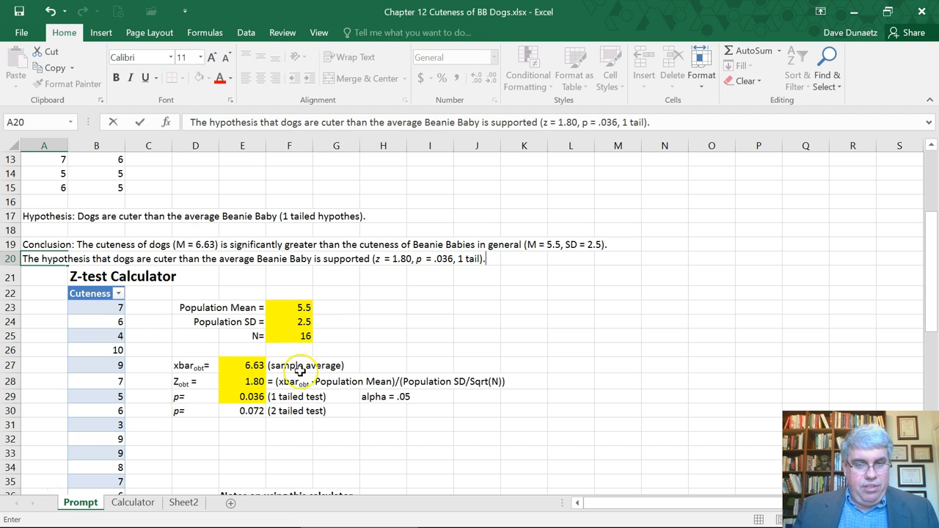
pyautogui.moveTo(316, 396)
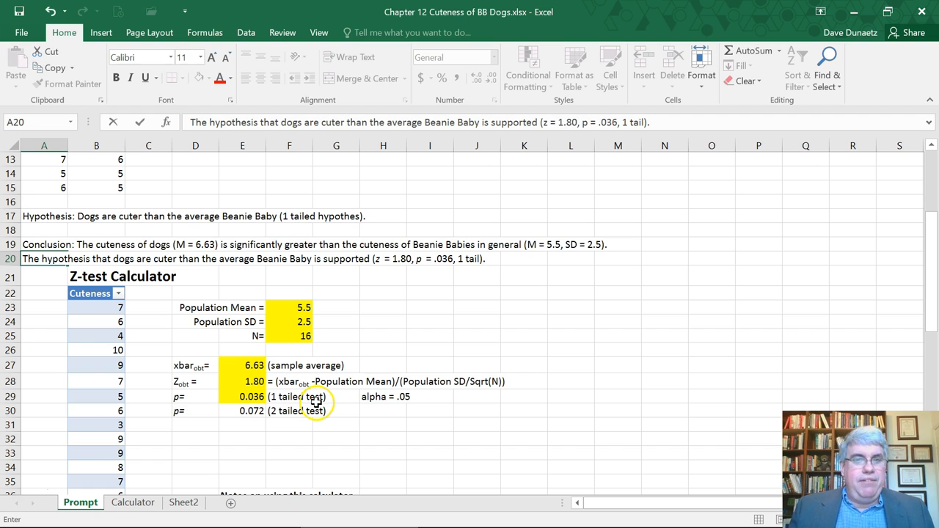
pyautogui.moveTo(359, 411)
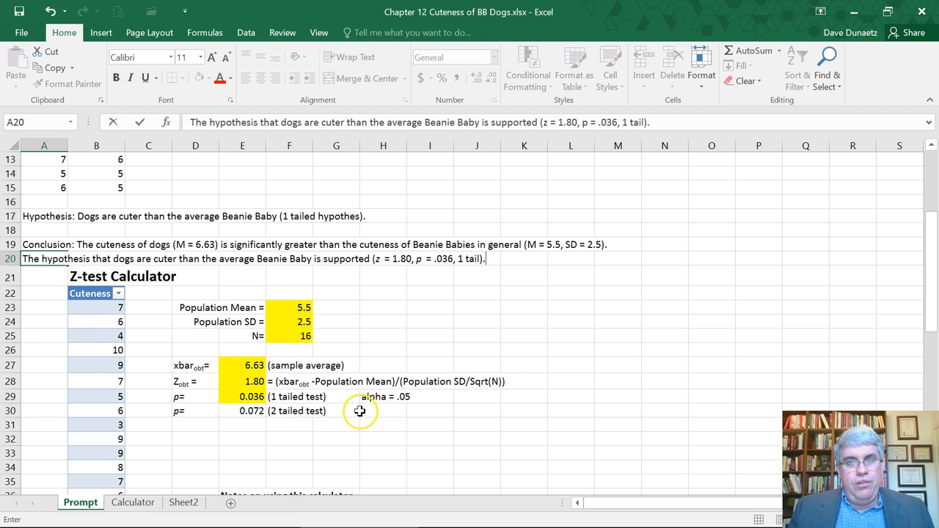